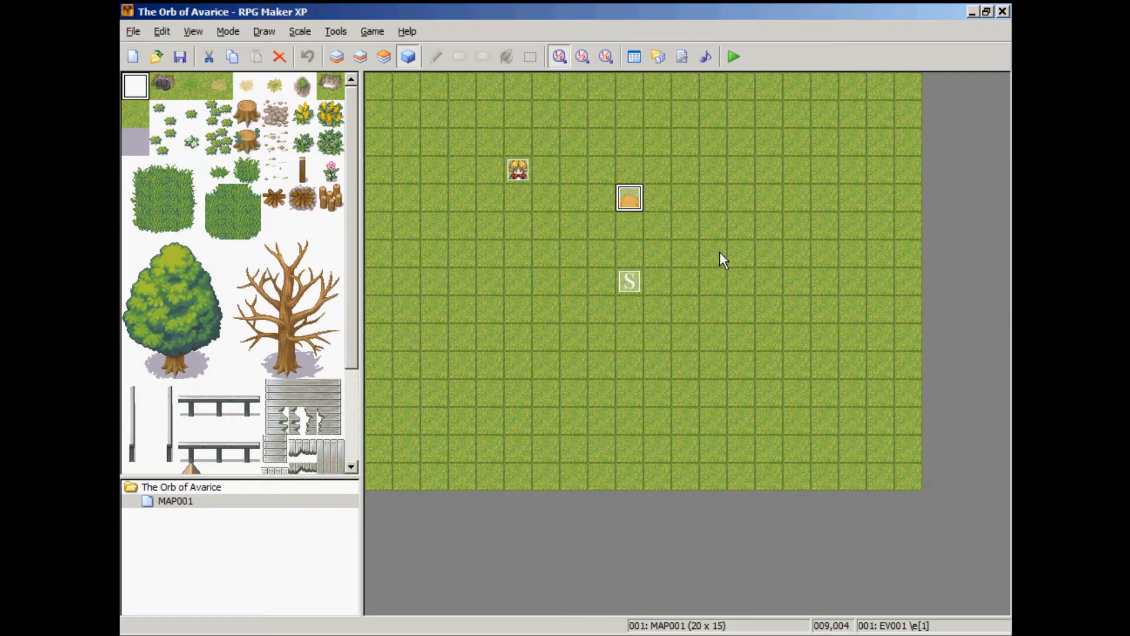
pyautogui.moveTo(704, 330)
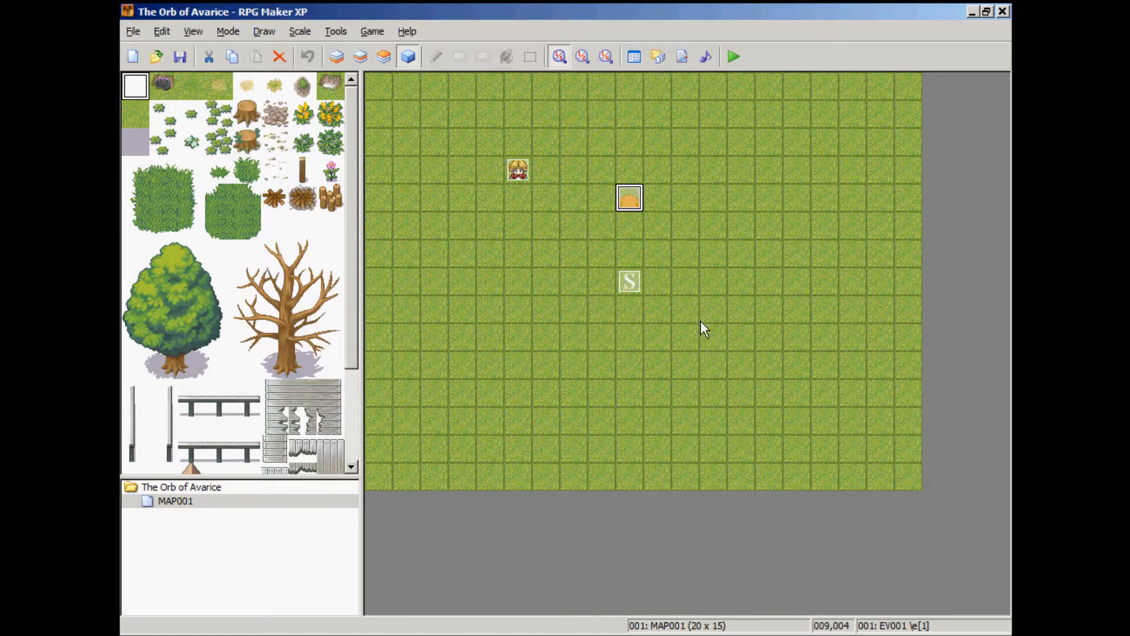
pyautogui.moveTo(697, 400)
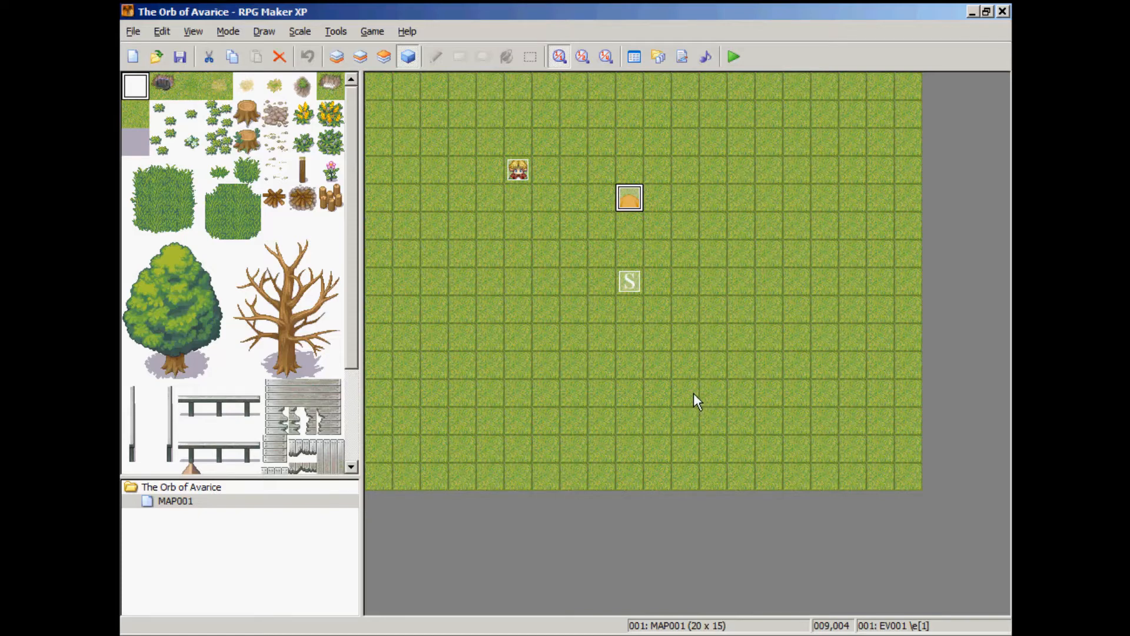
pyautogui.moveTo(694, 407)
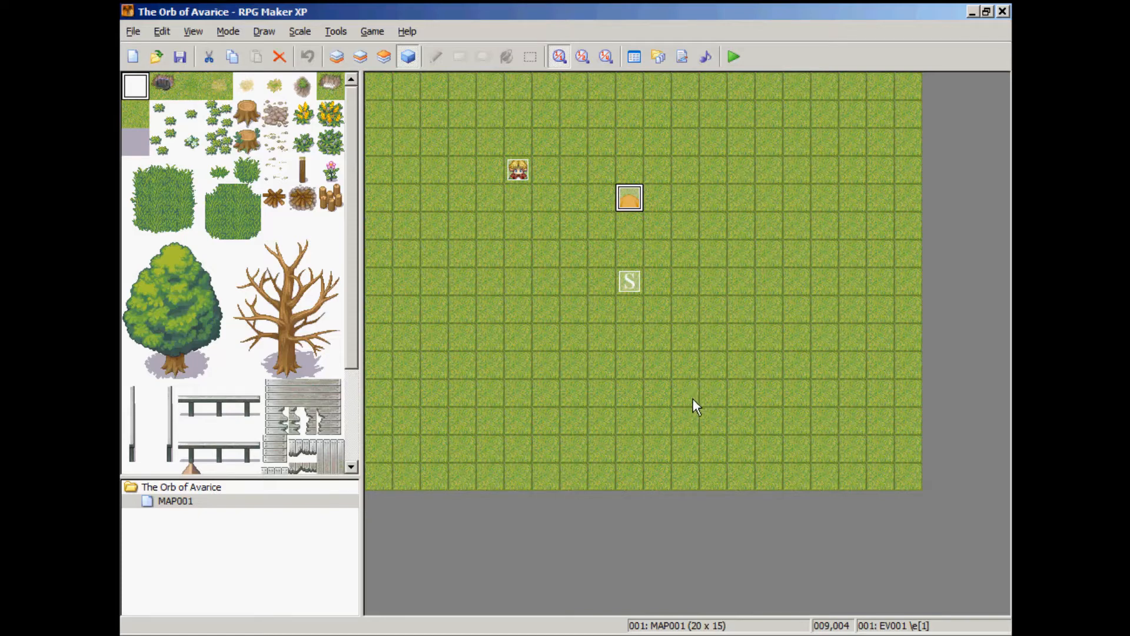
pyautogui.moveTo(686, 421)
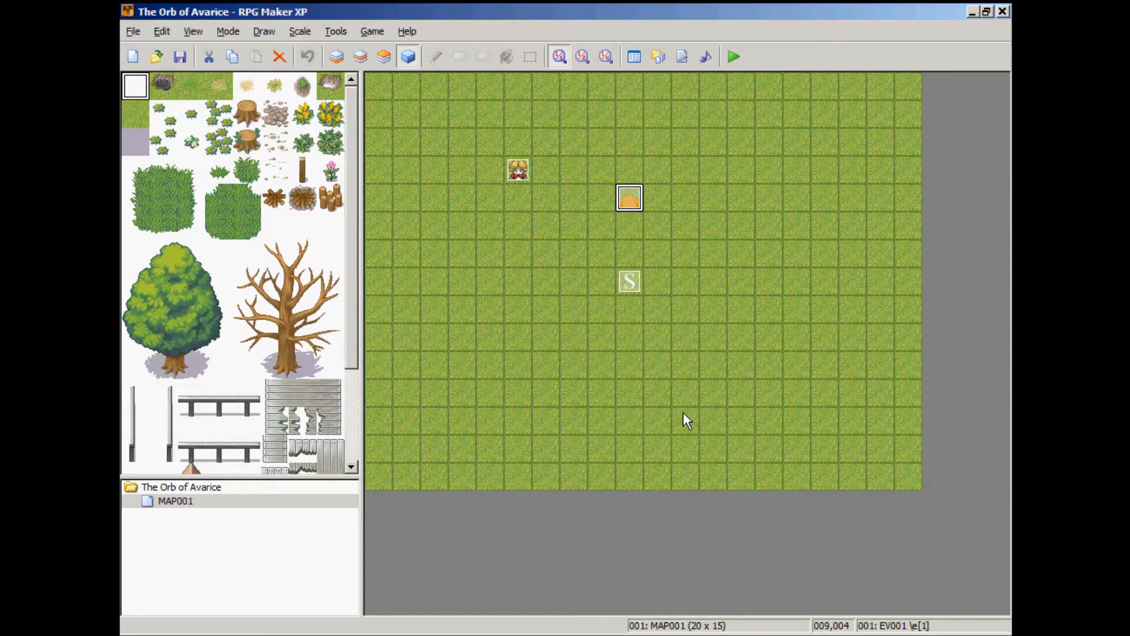
pyautogui.moveTo(510, 531)
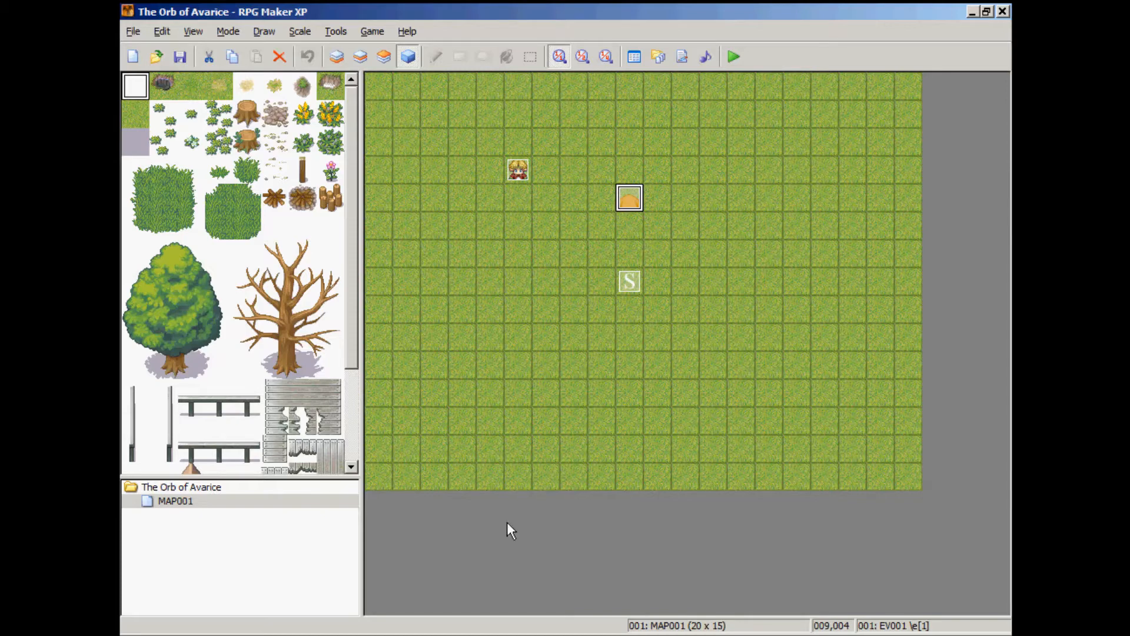
pyautogui.moveTo(462, 541)
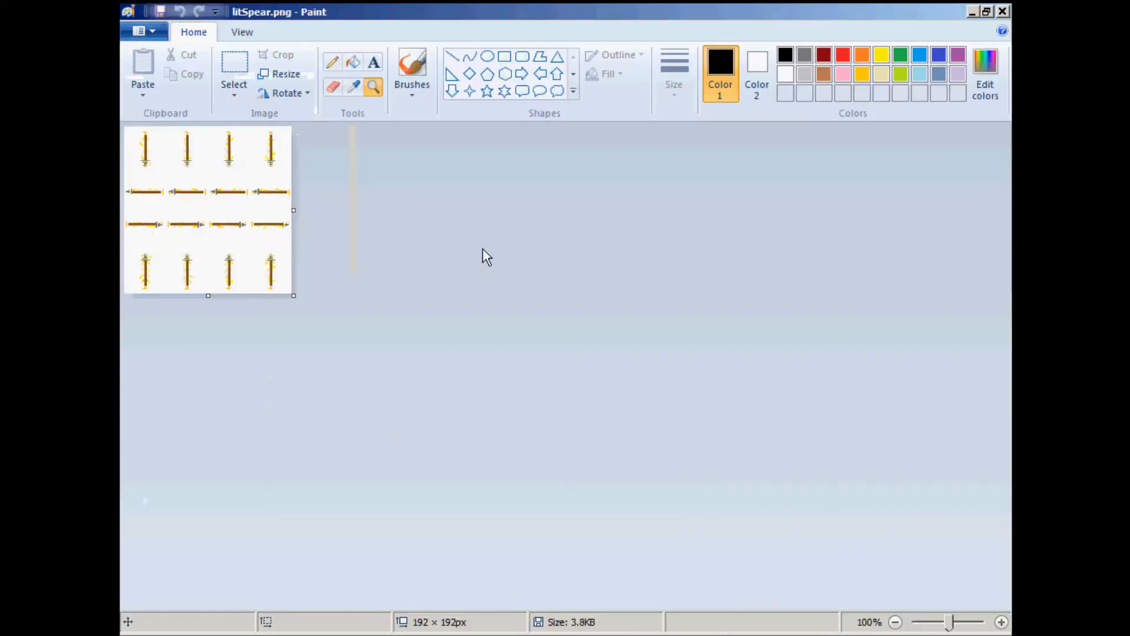
pyautogui.moveTo(210, 148)
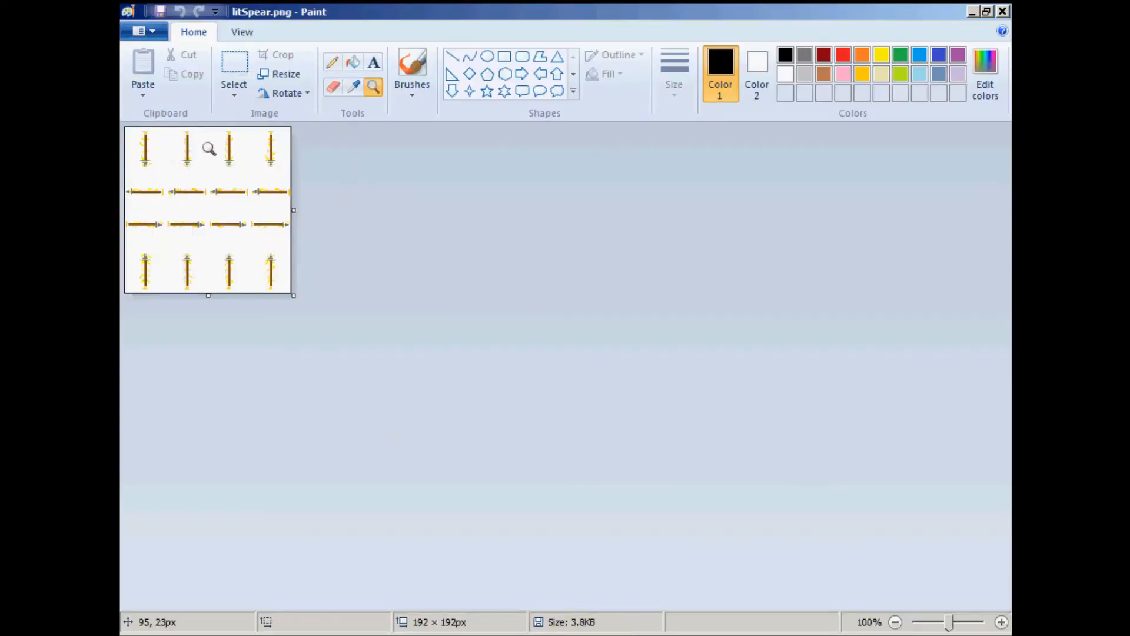
pyautogui.moveTo(187, 152)
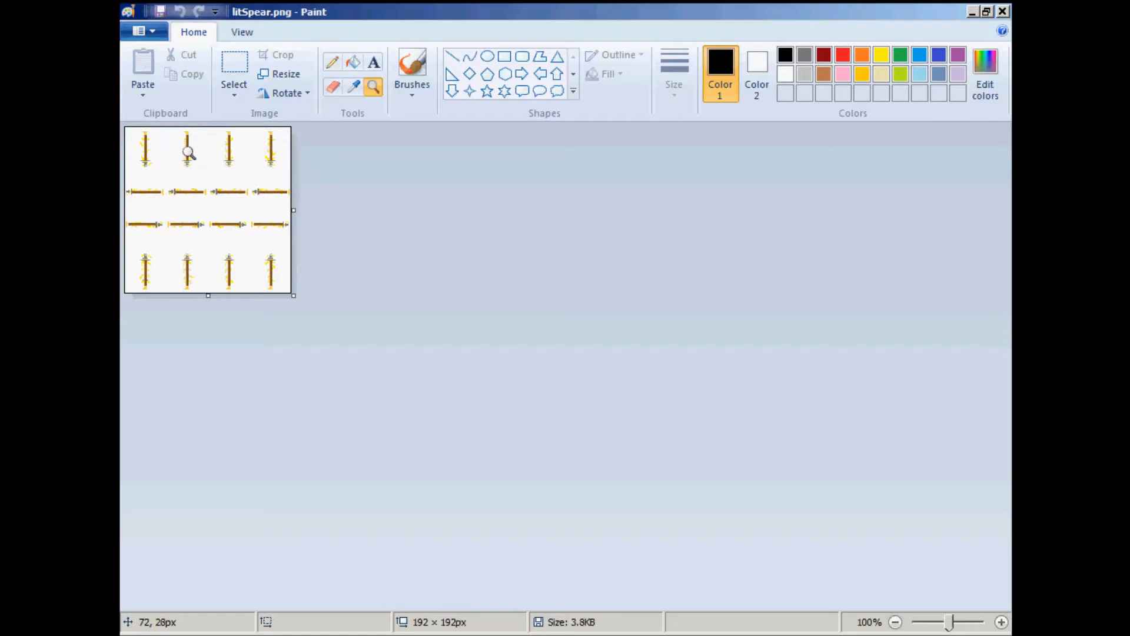
pyautogui.moveTo(224, 160)
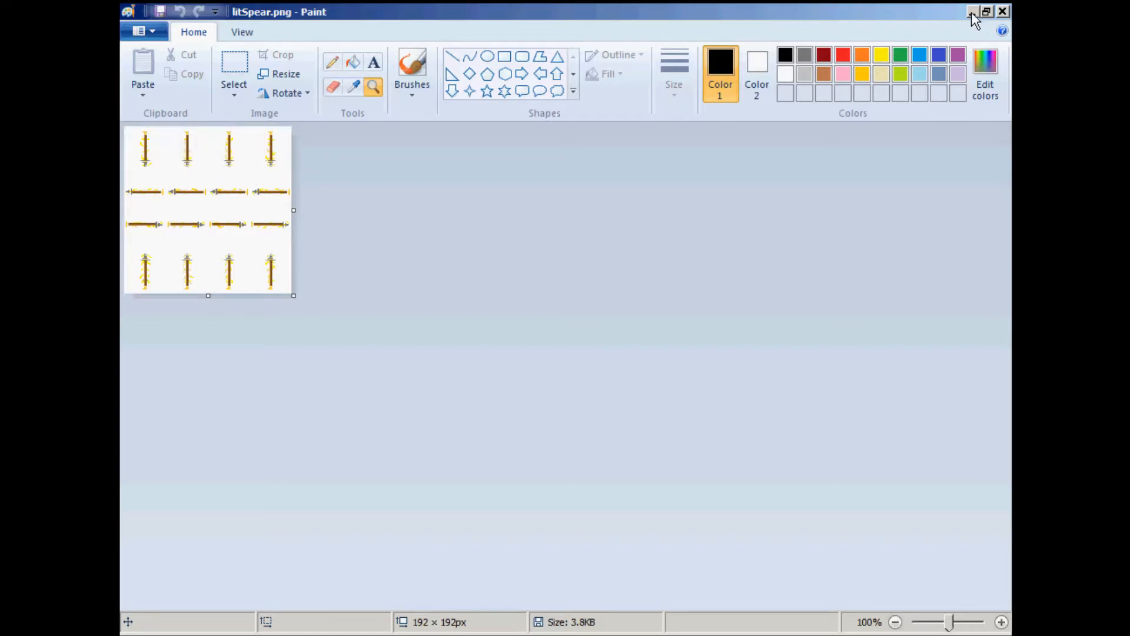
# - Minimize Paint and load the here.sbc configuration file into Blizz-ABS Config
pyautogui.click(973, 12)
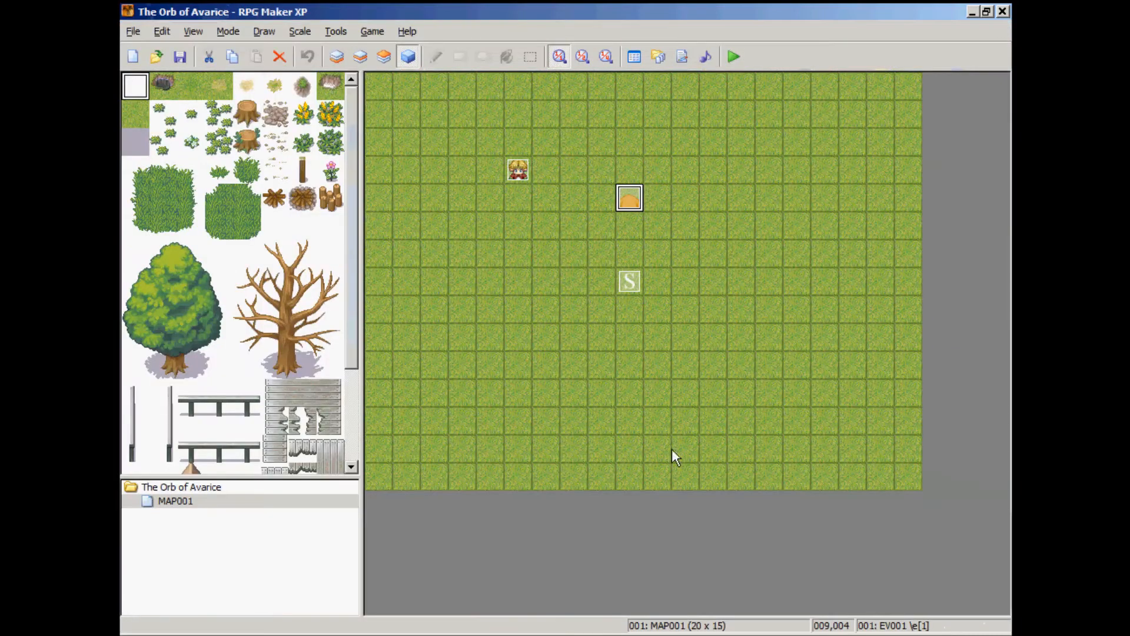
pyautogui.moveTo(646, 479)
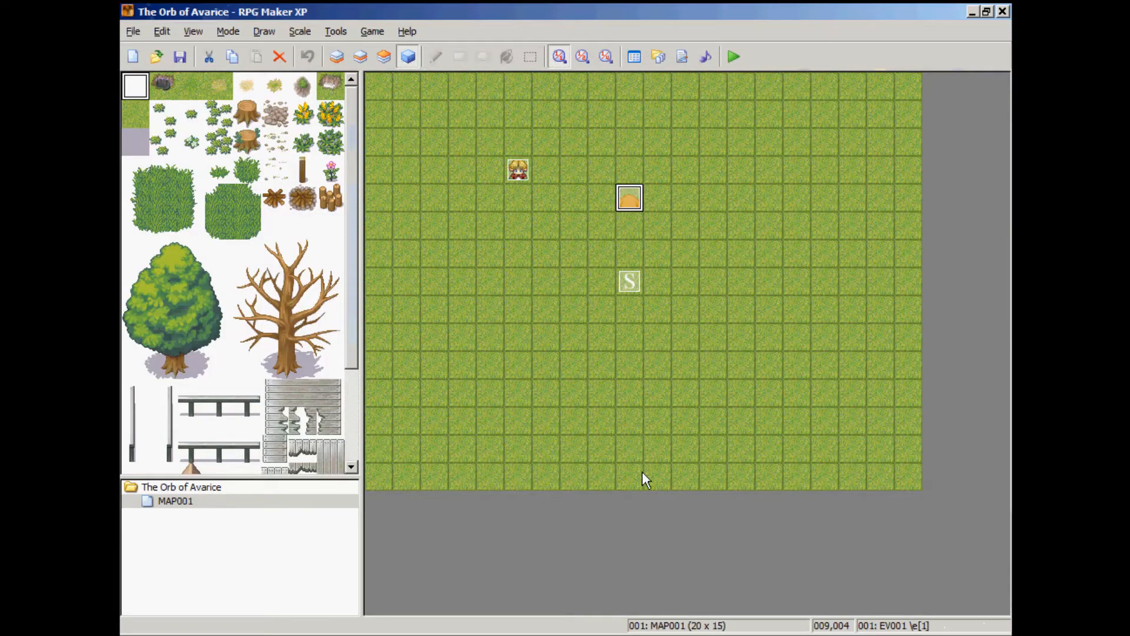
pyautogui.moveTo(625, 534)
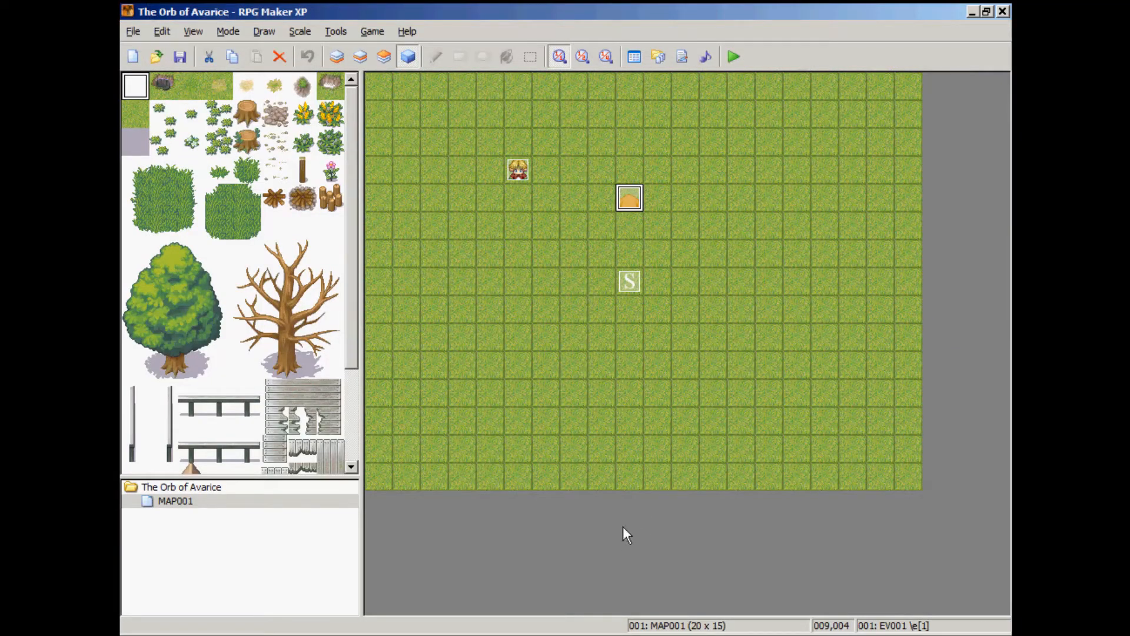
pyautogui.moveTo(525, 179)
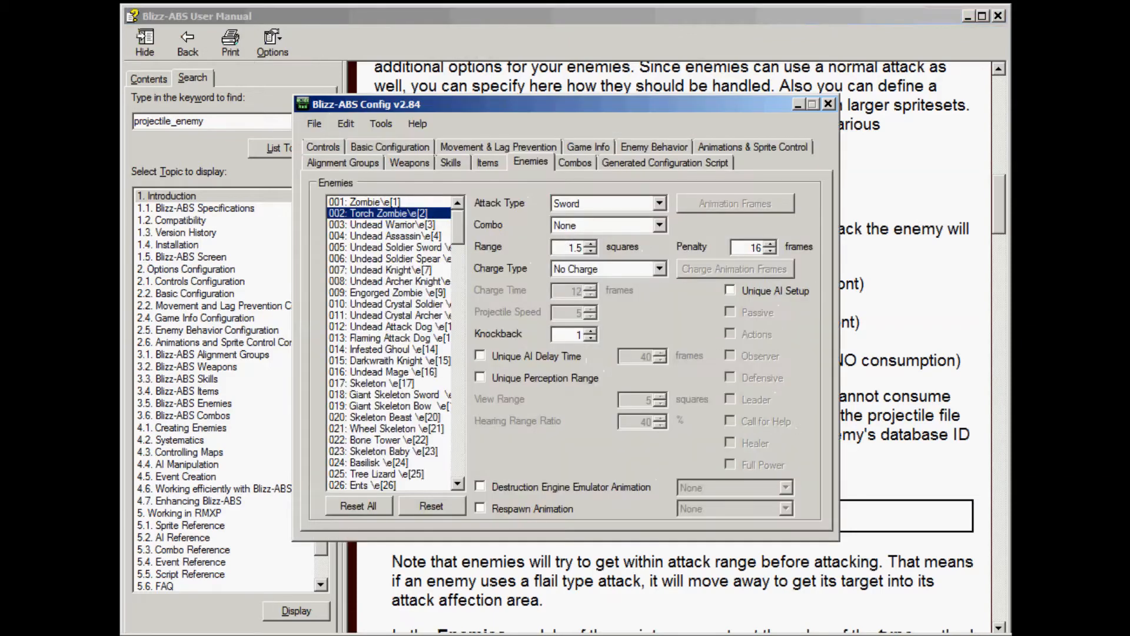
pyautogui.click(313, 124)
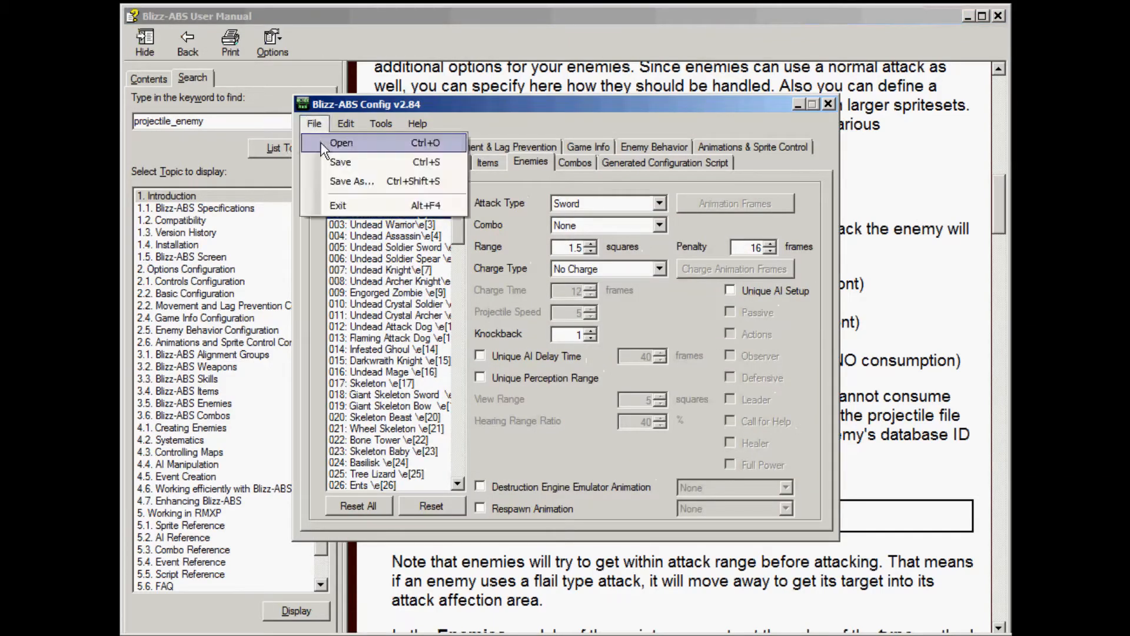
pyautogui.click(341, 142)
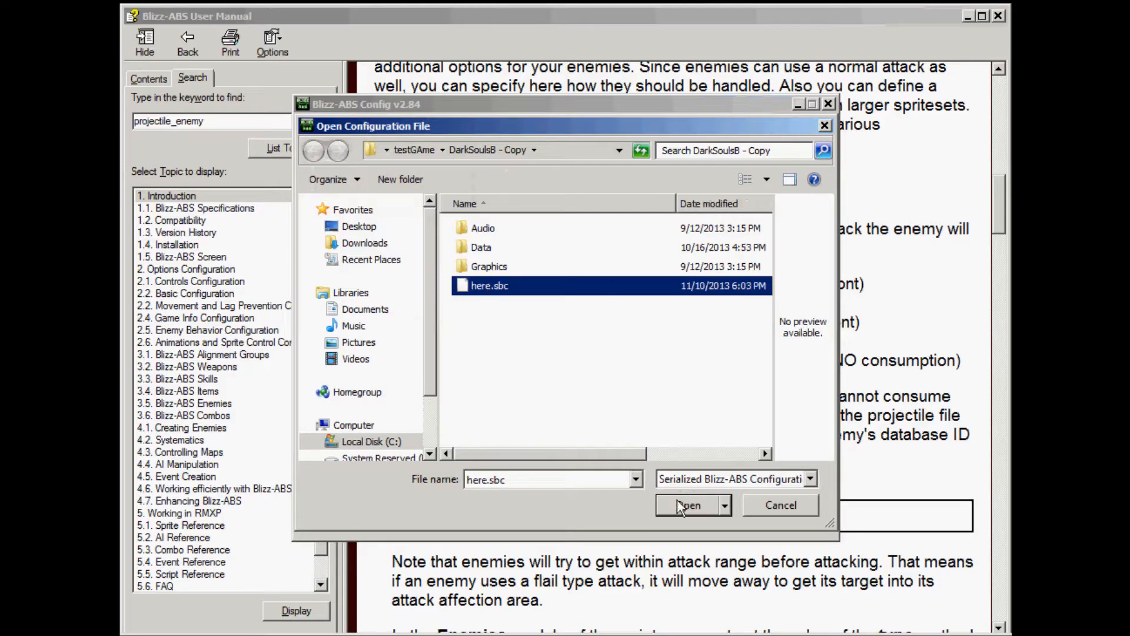
pyautogui.click(688, 505)
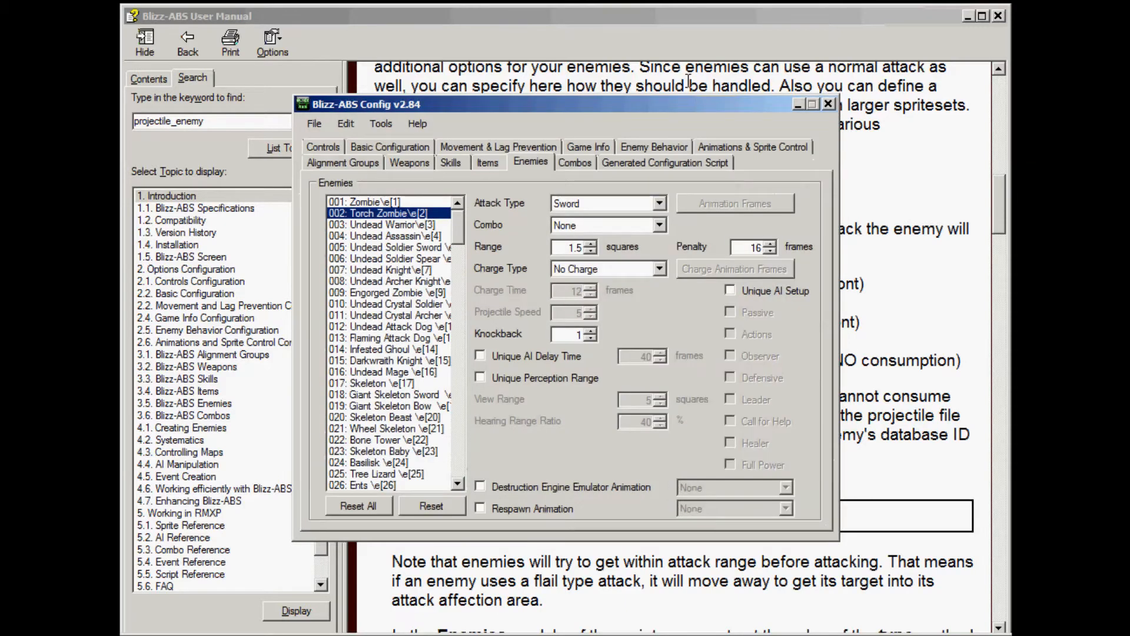
# - Minimize the config tool, read the manual's projectile_enemy_ID naming rule, and return to the map editor
pyautogui.click(827, 104)
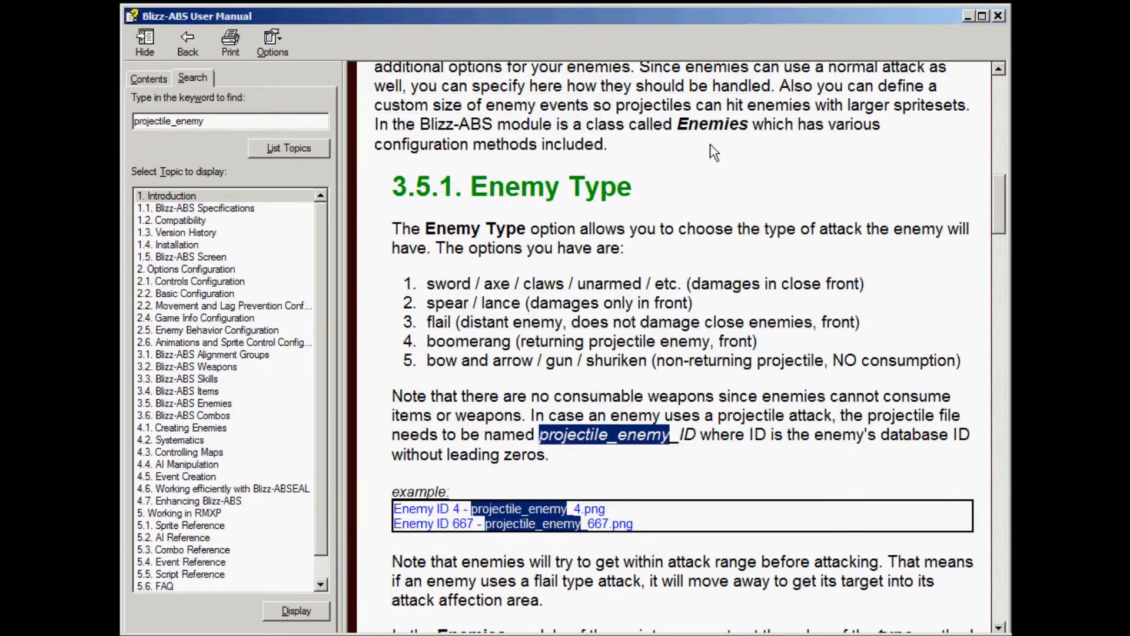
pyautogui.moveTo(451, 217)
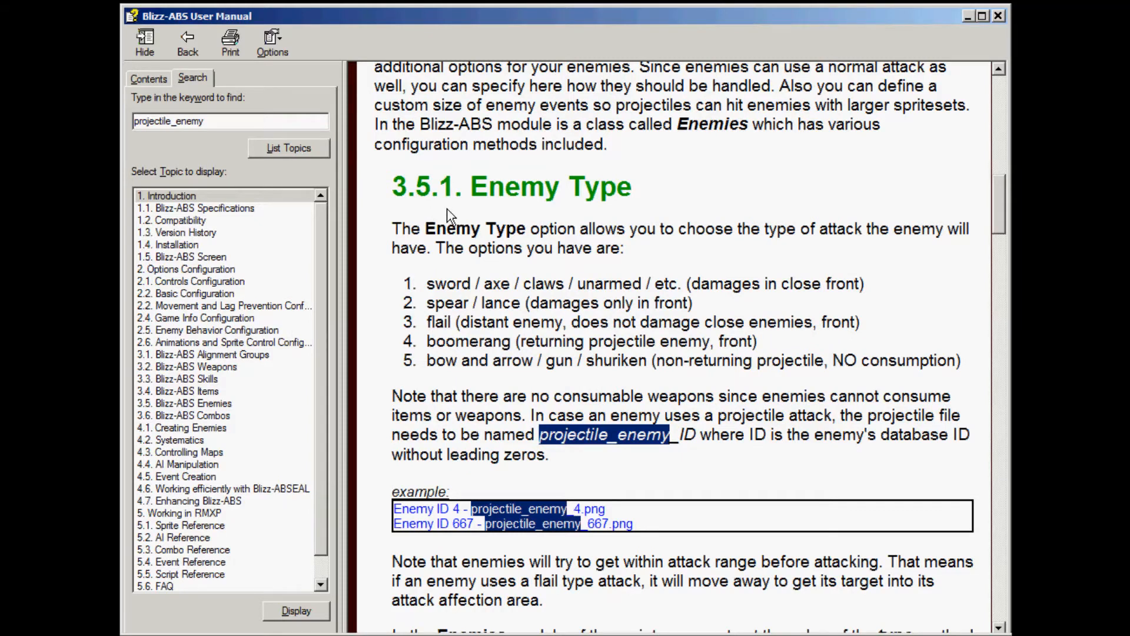
pyautogui.moveTo(420, 194)
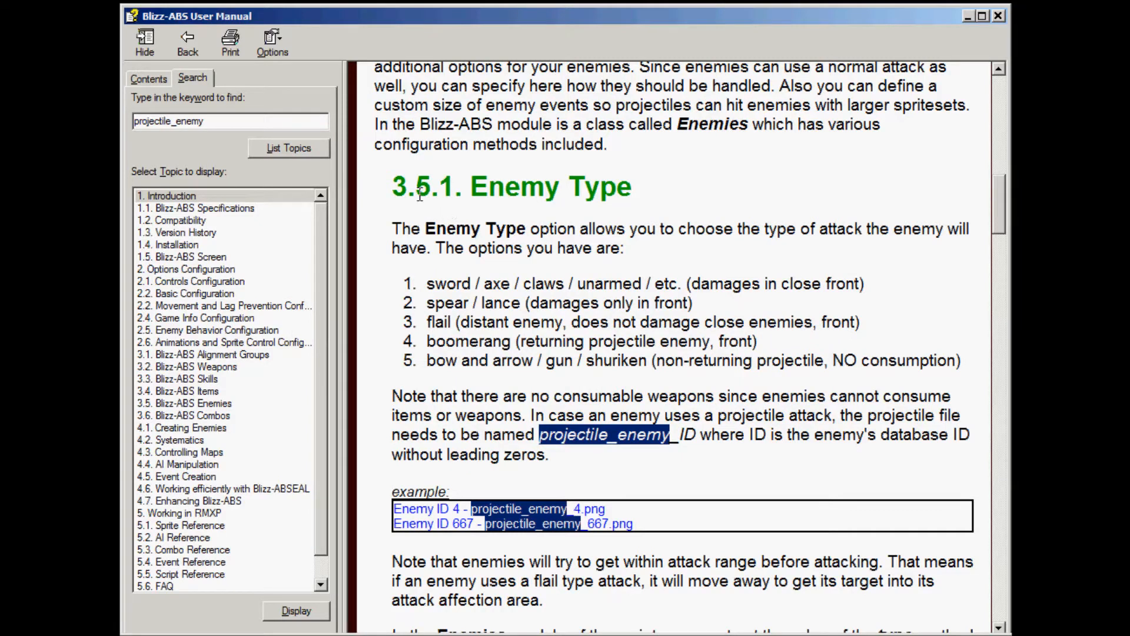
pyautogui.moveTo(475, 200)
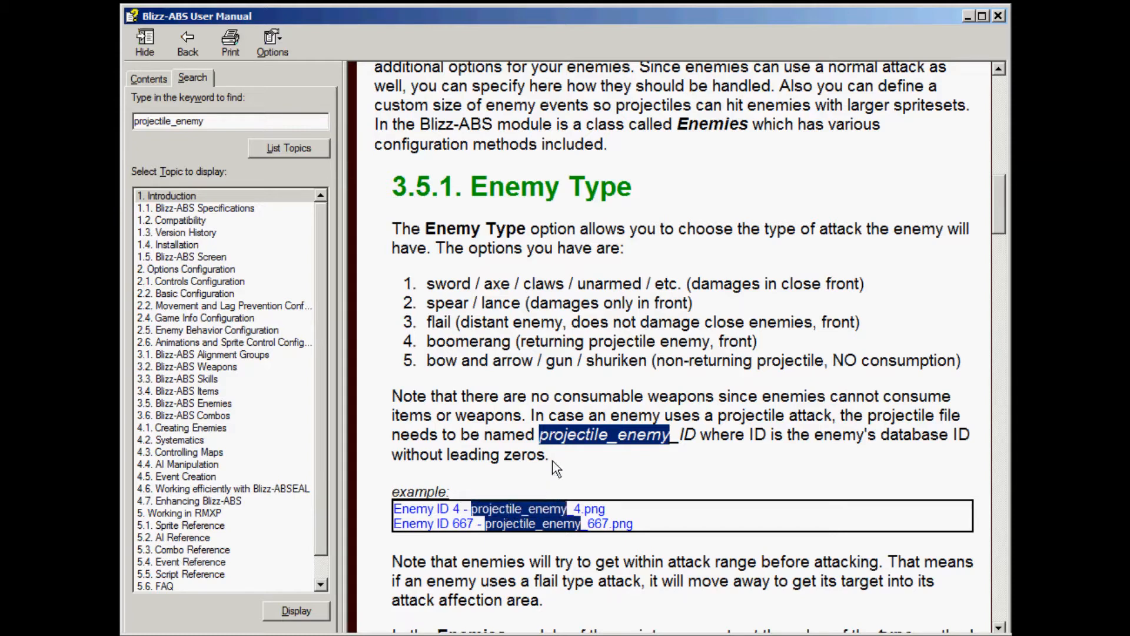
pyautogui.moveTo(670, 444)
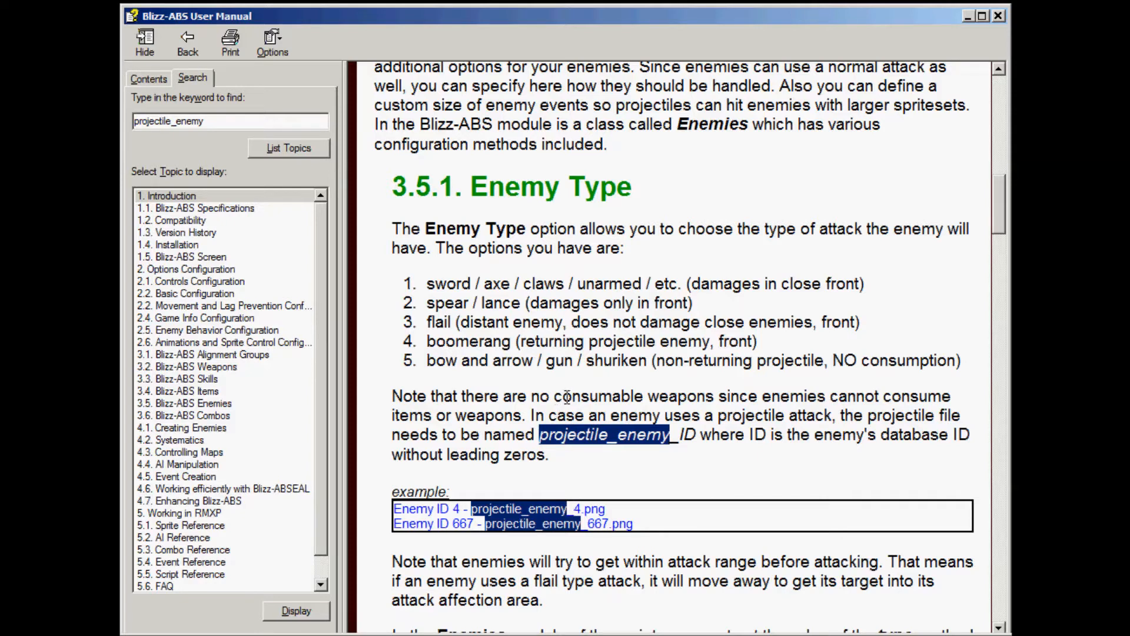
pyautogui.moveTo(510, 313)
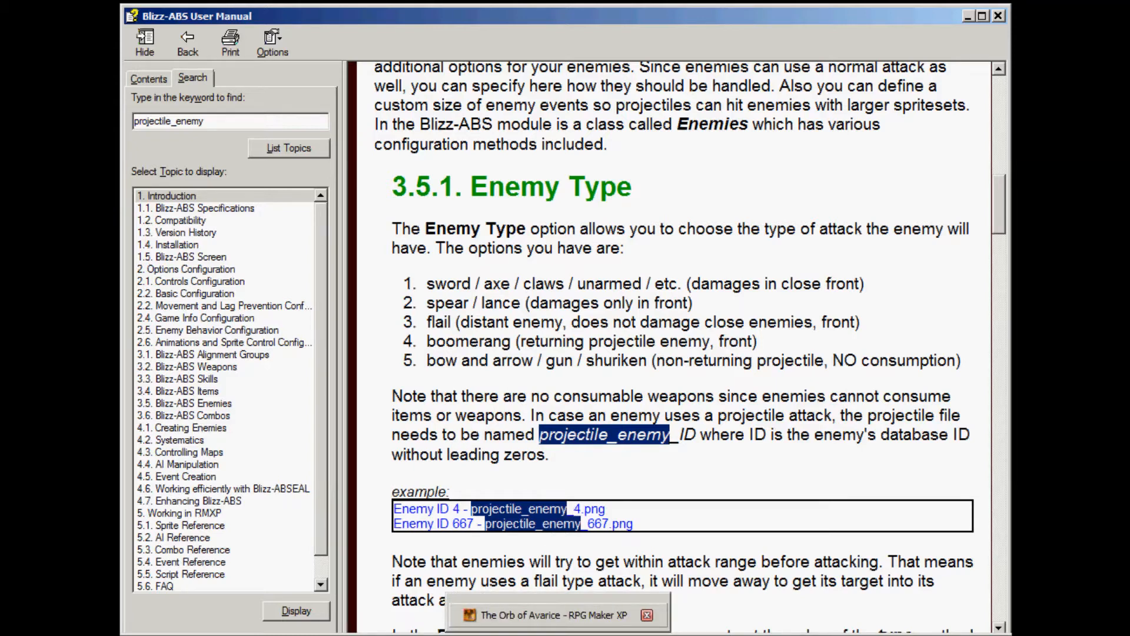
pyautogui.click(551, 614)
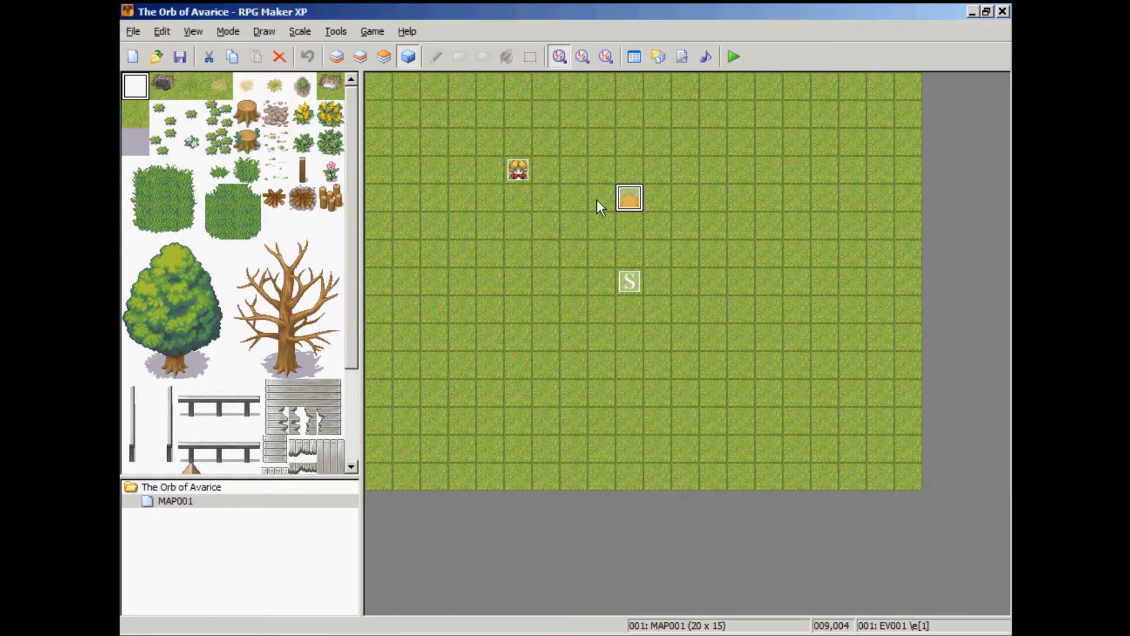
pyautogui.moveTo(542, 543)
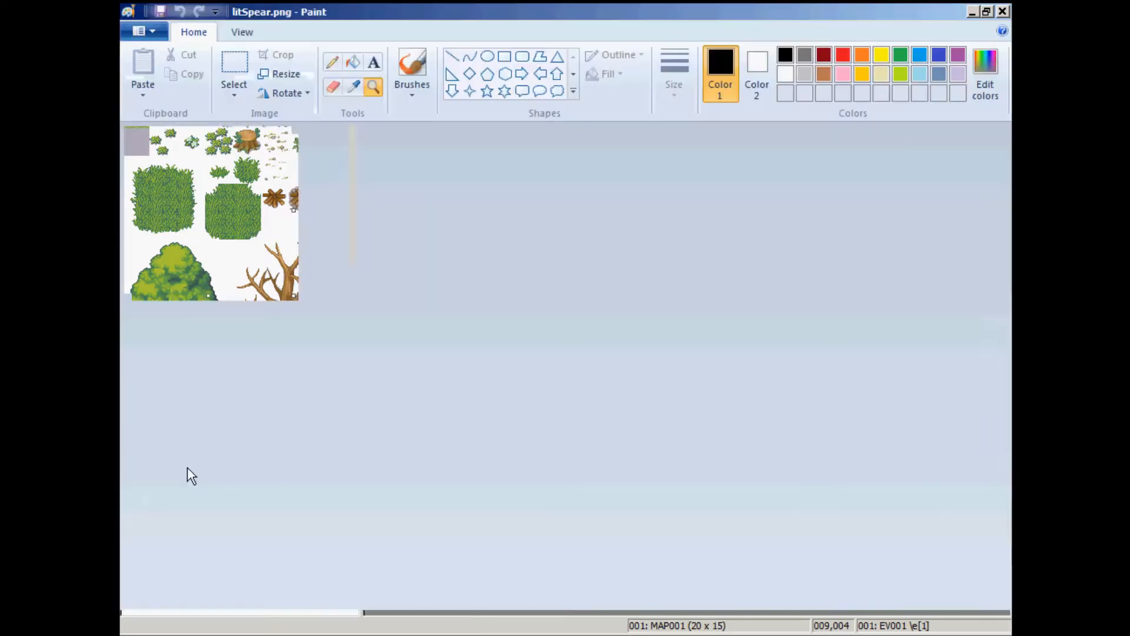
# - Save the spear sprite sheet as projectile_enemy_2.png in the myproject pictures folder
pyautogui.click(143, 31)
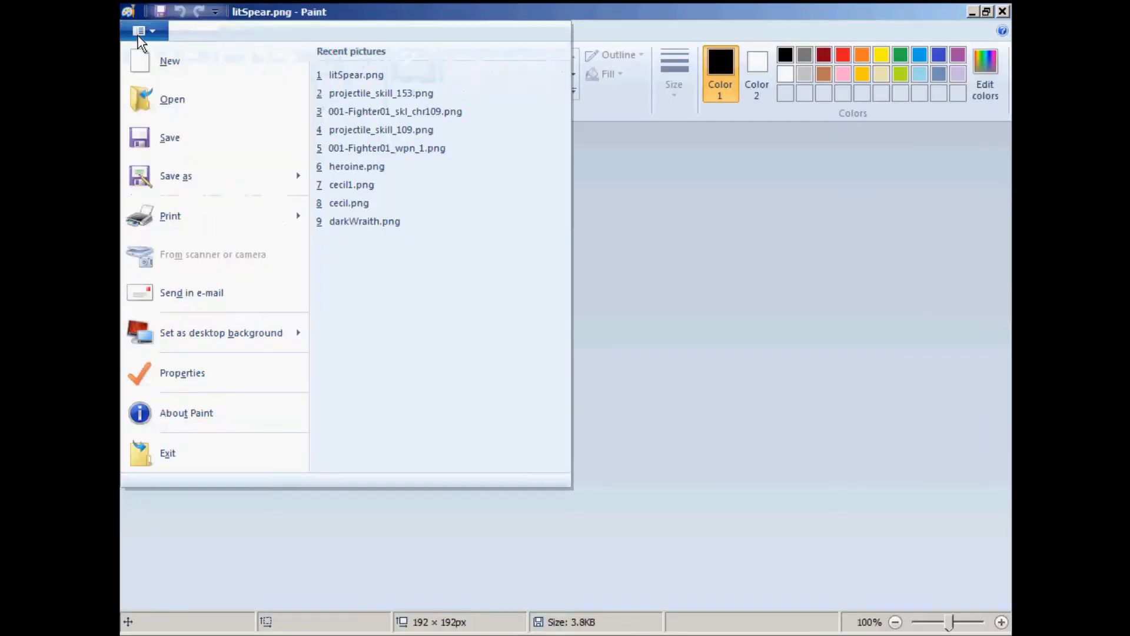
pyautogui.moveTo(160, 269)
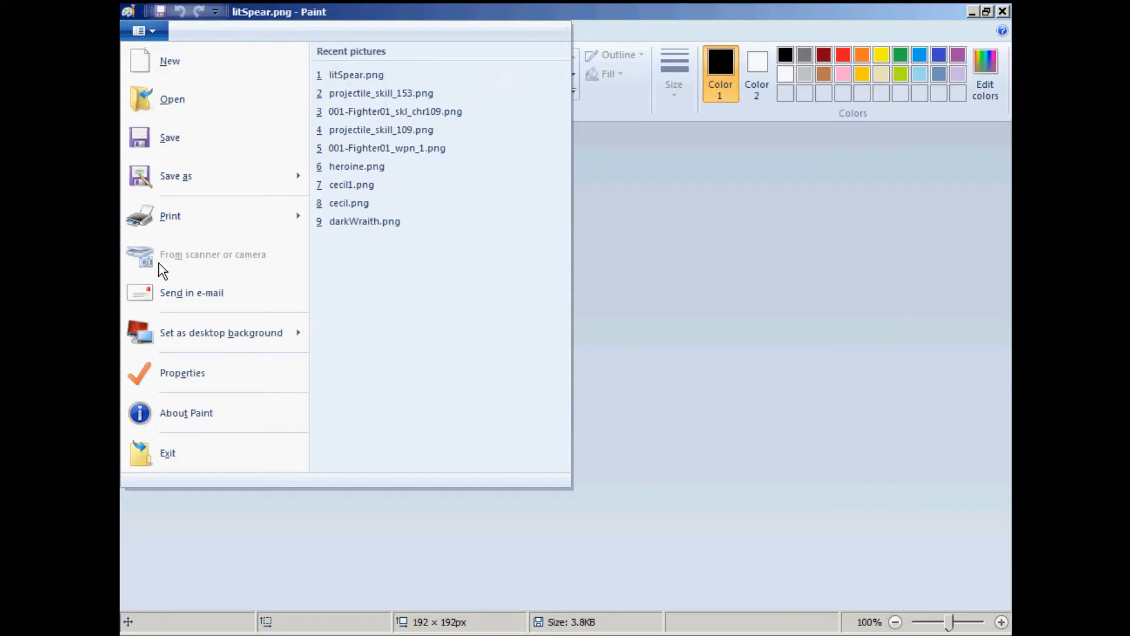
pyautogui.click(175, 175)
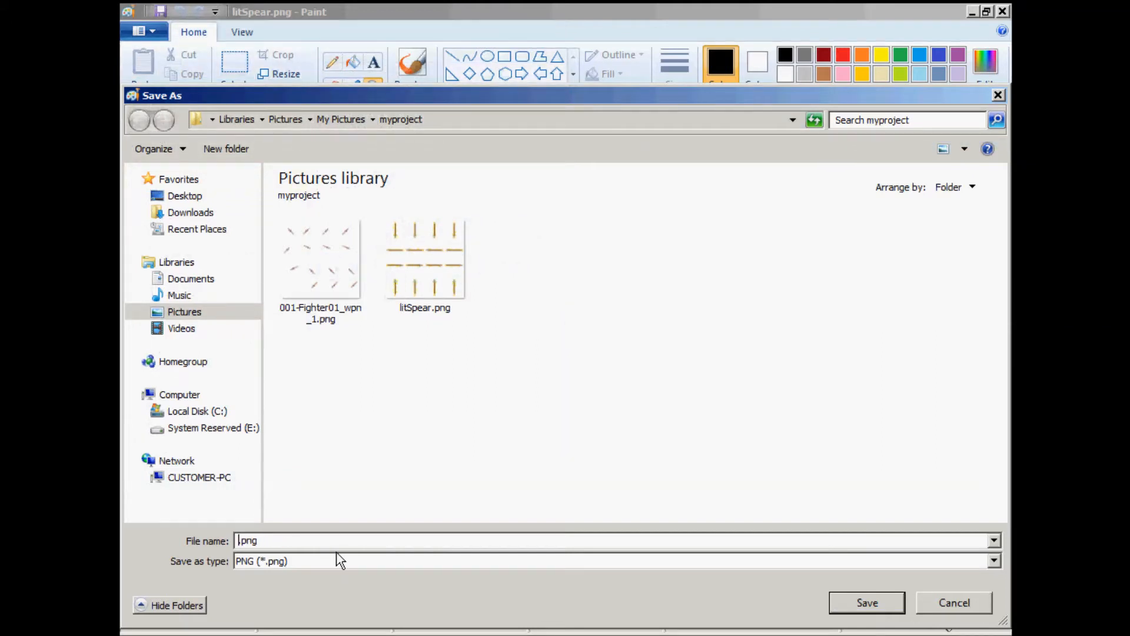
pyautogui.write('projectile_enemy')
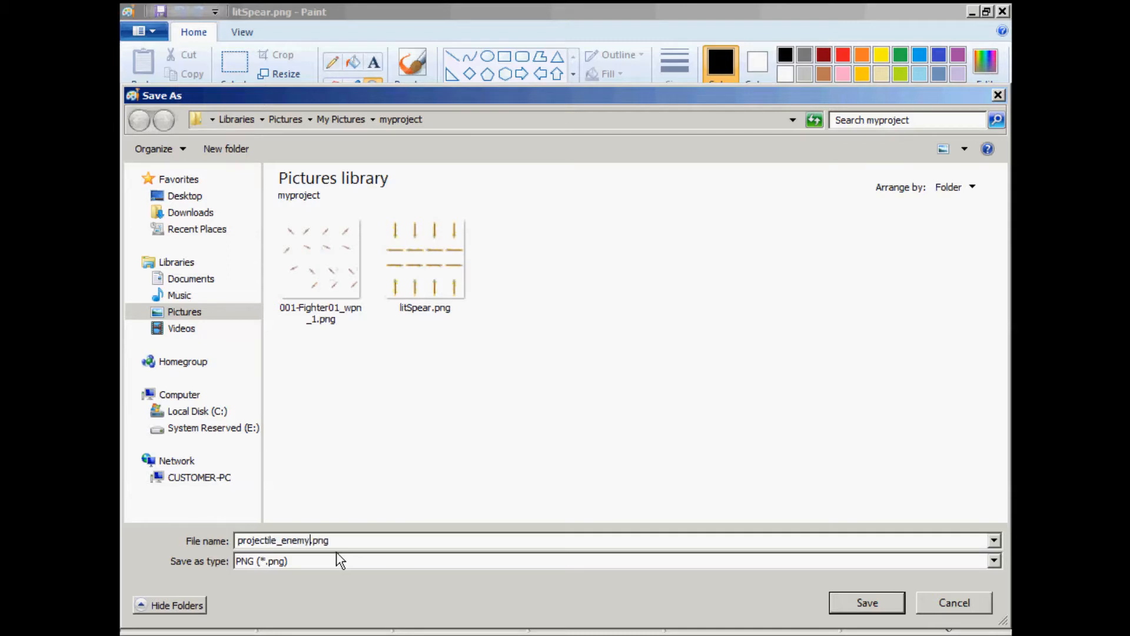
pyautogui.write('_')
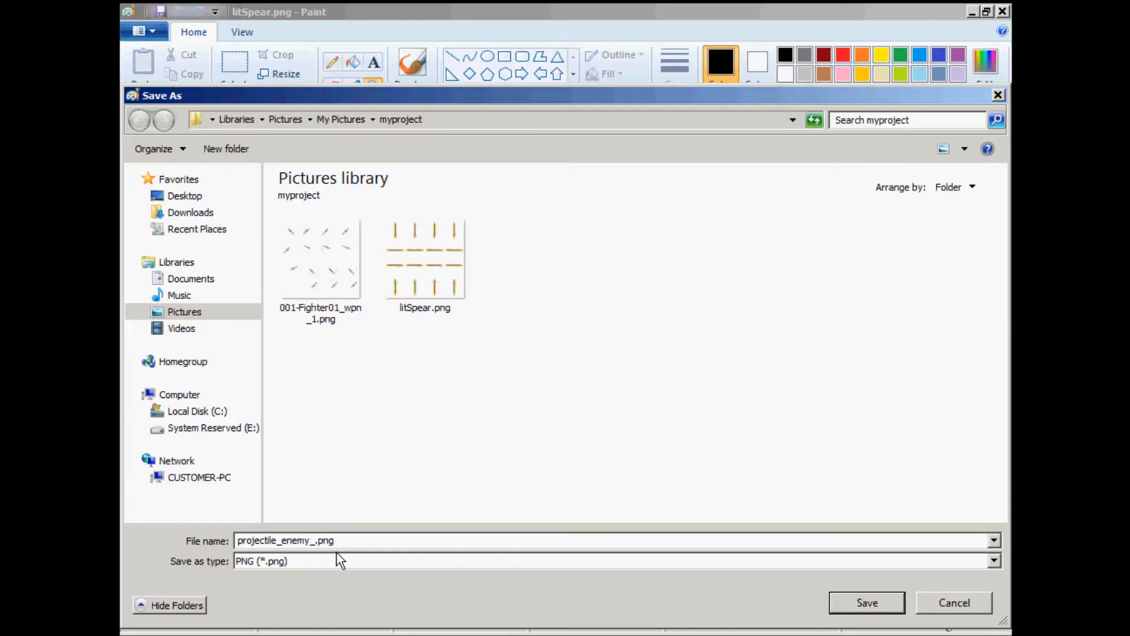
pyautogui.write('2')
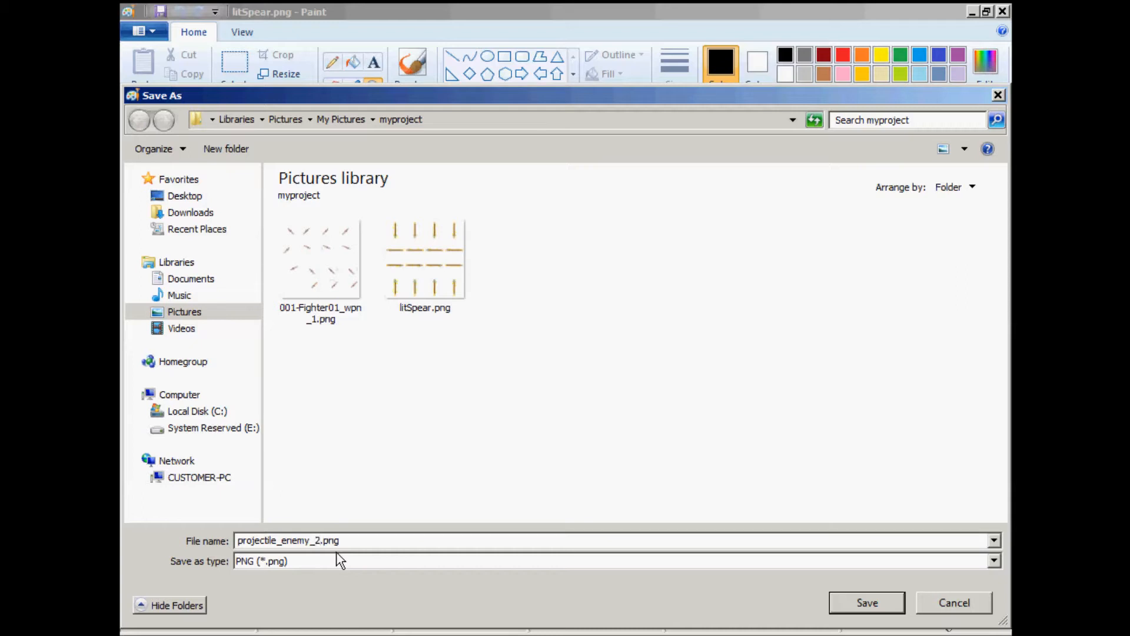
pyautogui.click(867, 603)
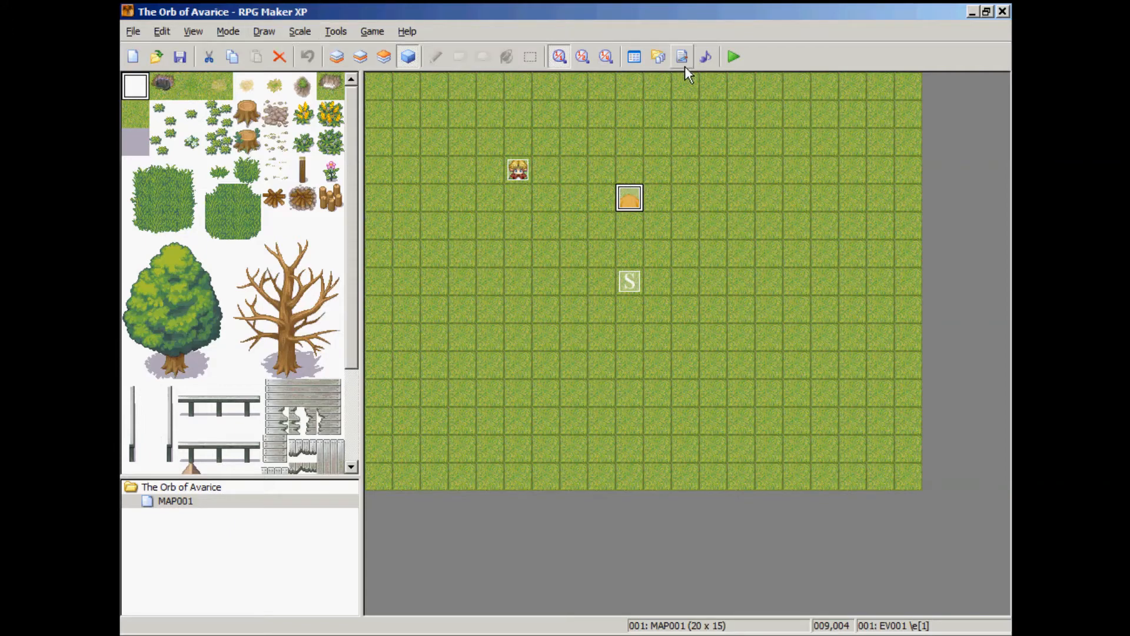
# - Import projectile_enemy_2.png from Pictures > myproject into the project's Graphics/Characters materials
pyautogui.click(681, 56)
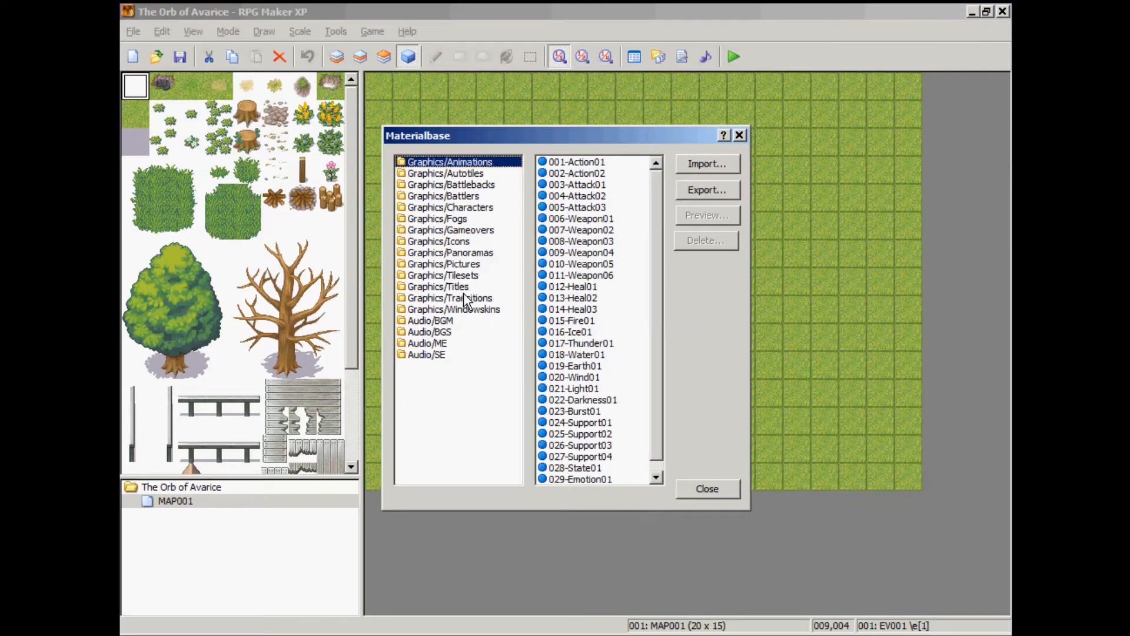
pyautogui.moveTo(465, 235)
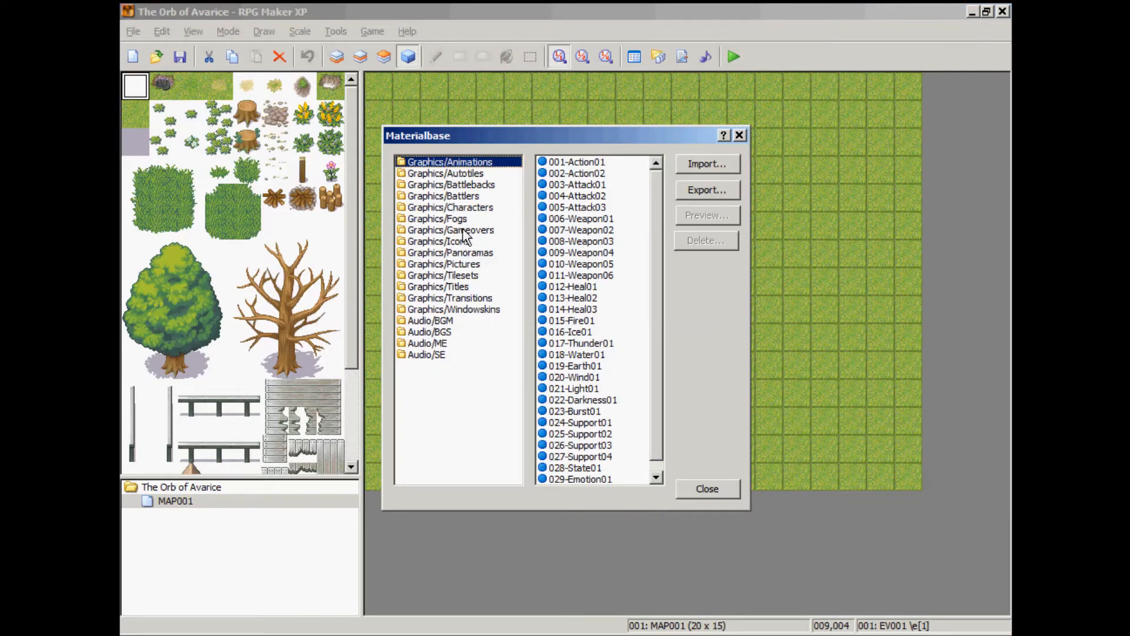
pyautogui.click(449, 208)
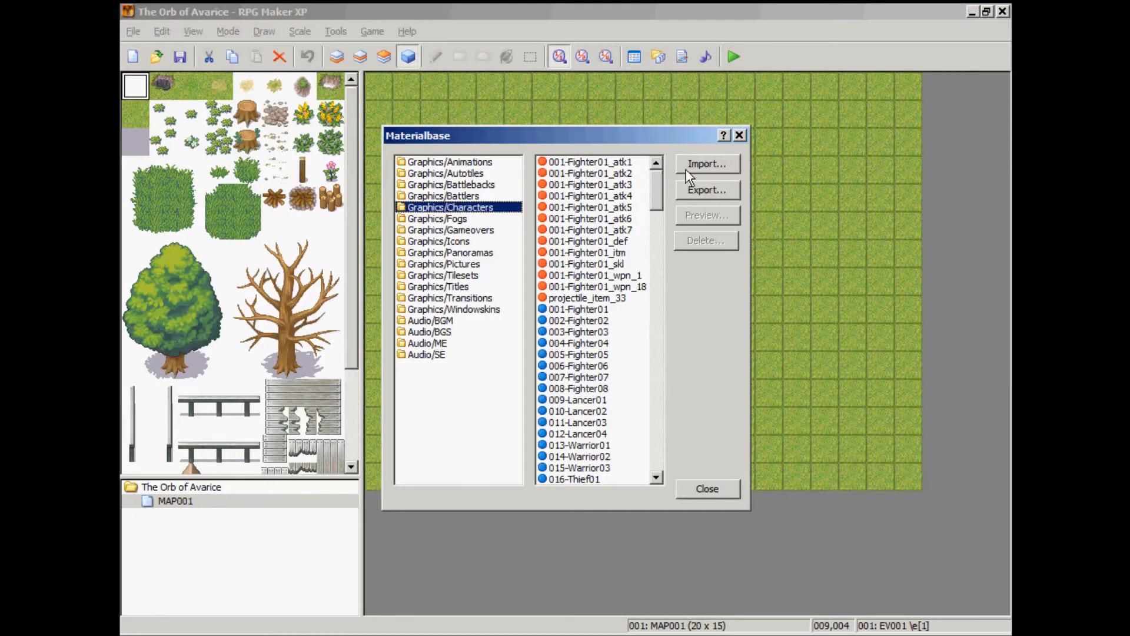
pyautogui.click(705, 163)
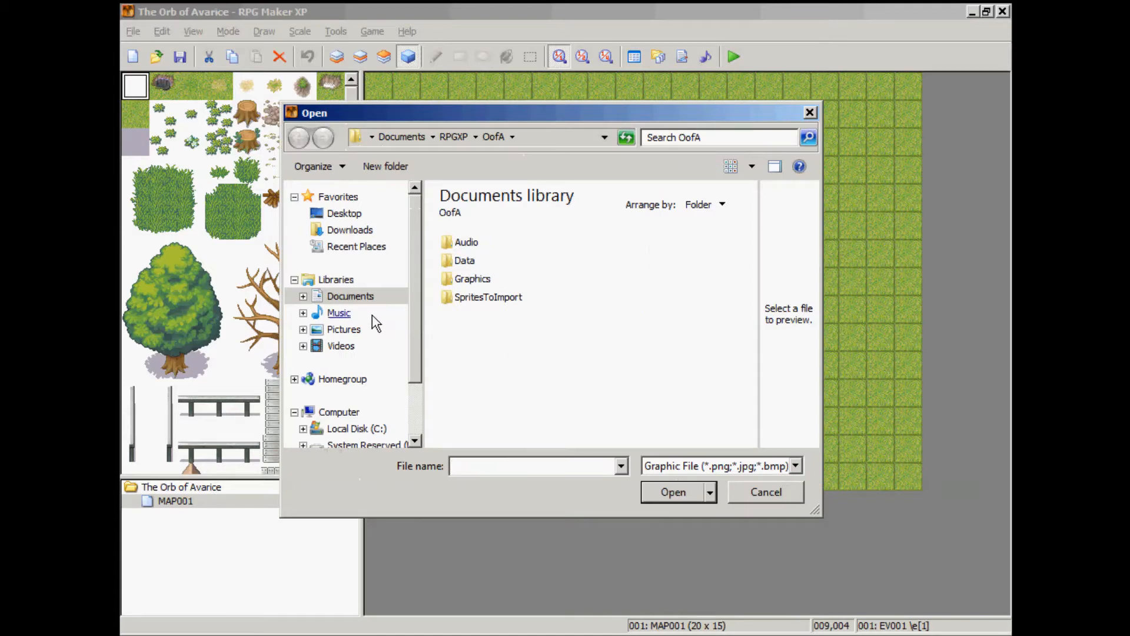
pyautogui.click(343, 329)
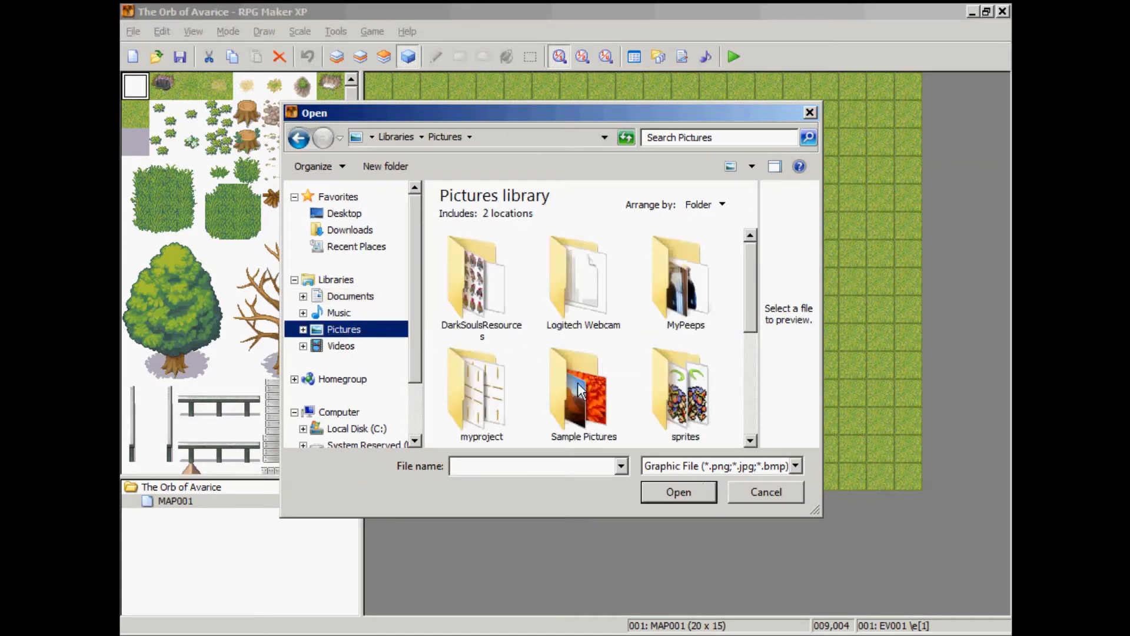
pyautogui.scroll(-3)
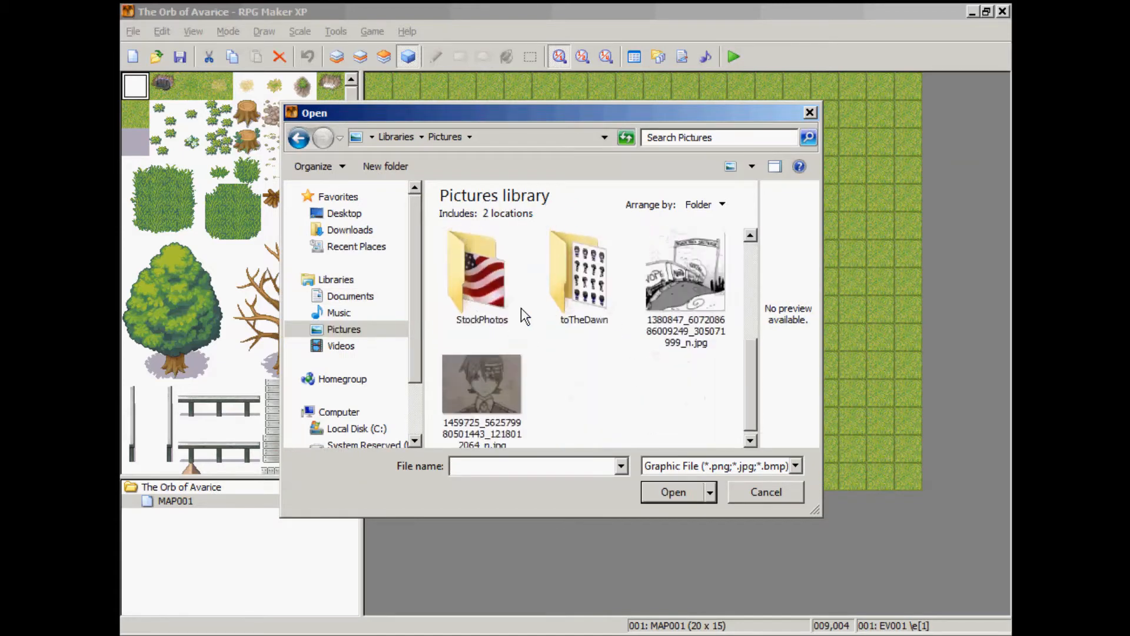
pyautogui.doubleClick(481, 271)
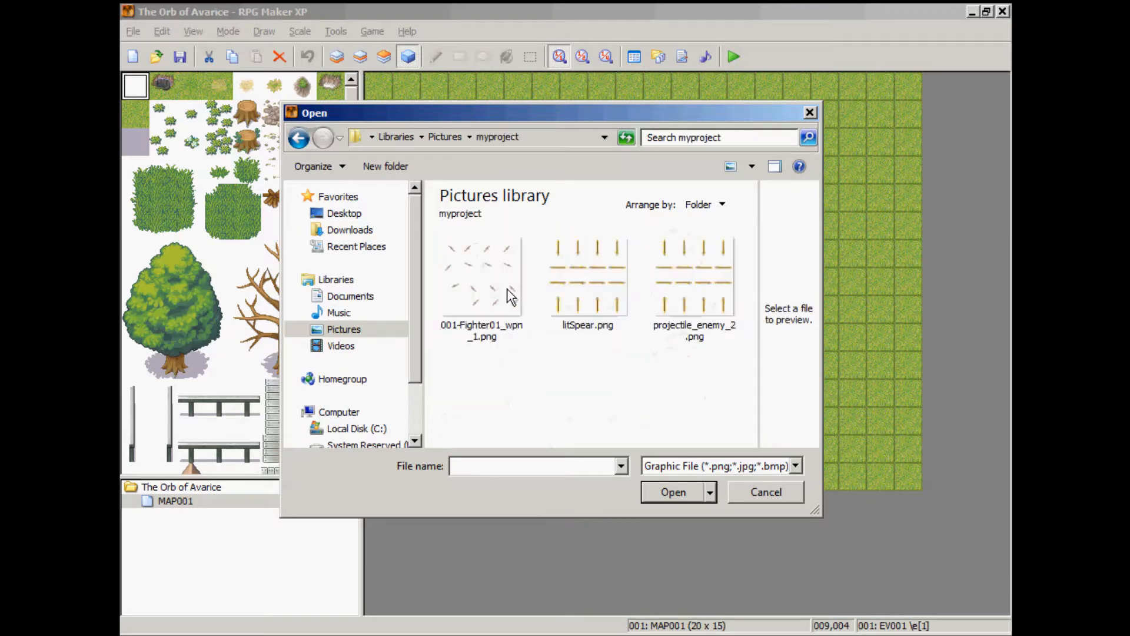
pyautogui.moveTo(691, 308)
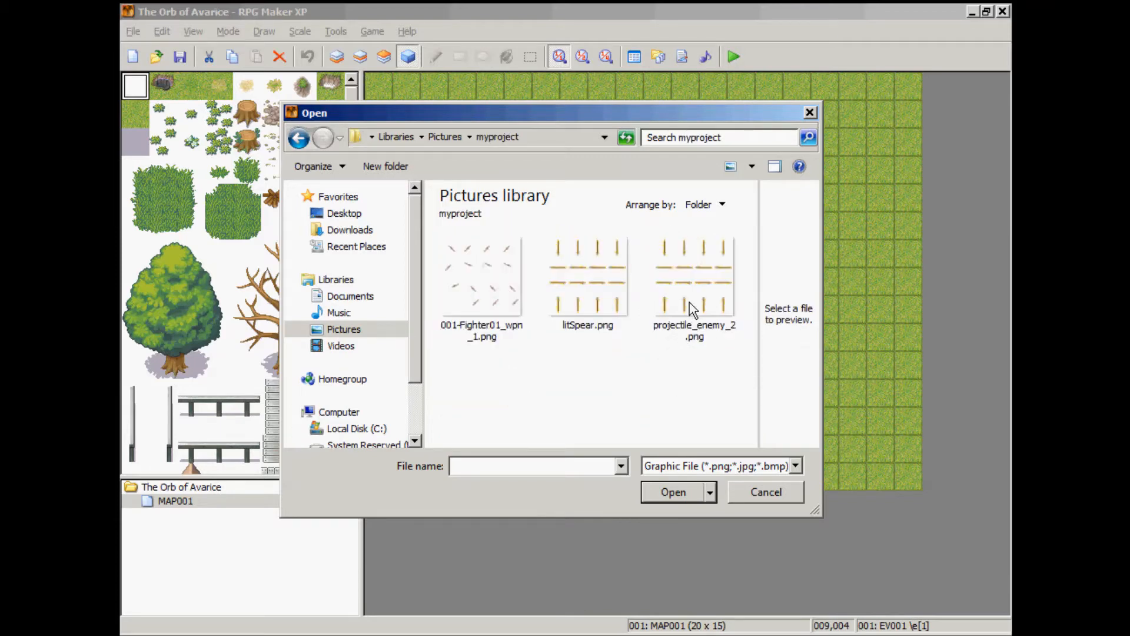
pyautogui.click(694, 278)
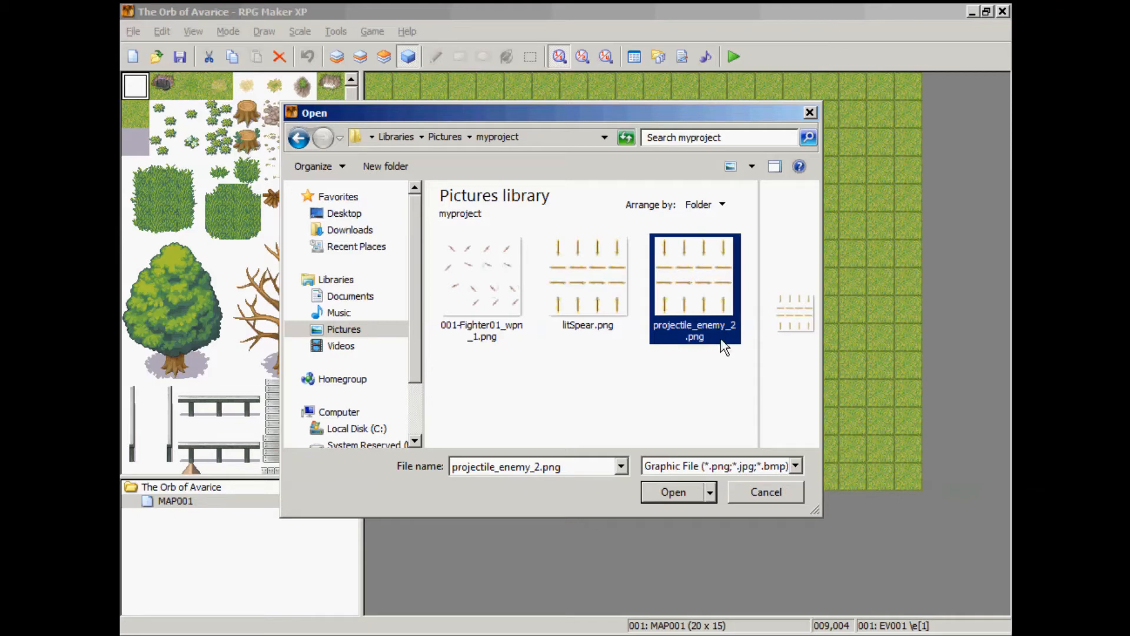
pyautogui.click(672, 492)
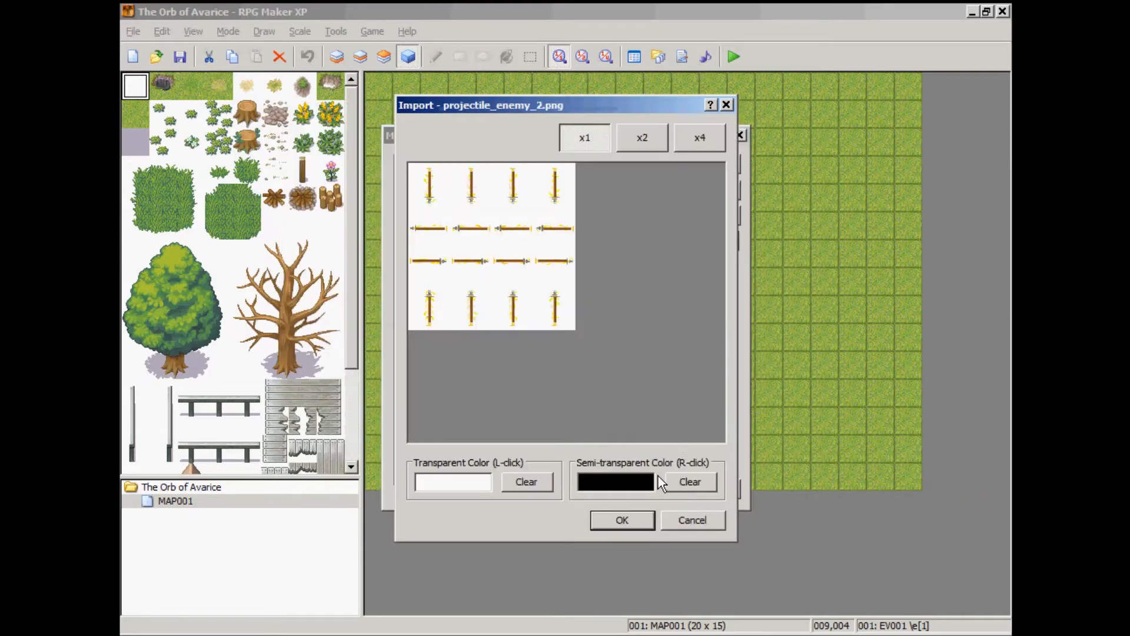
pyautogui.moveTo(539, 374)
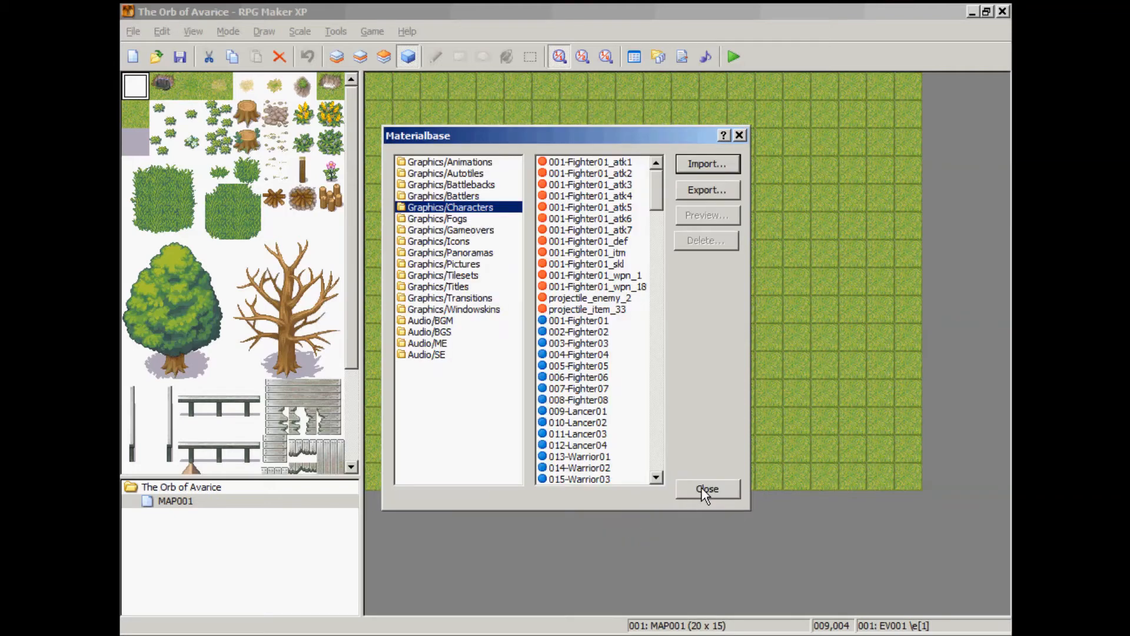
pyautogui.click(706, 488)
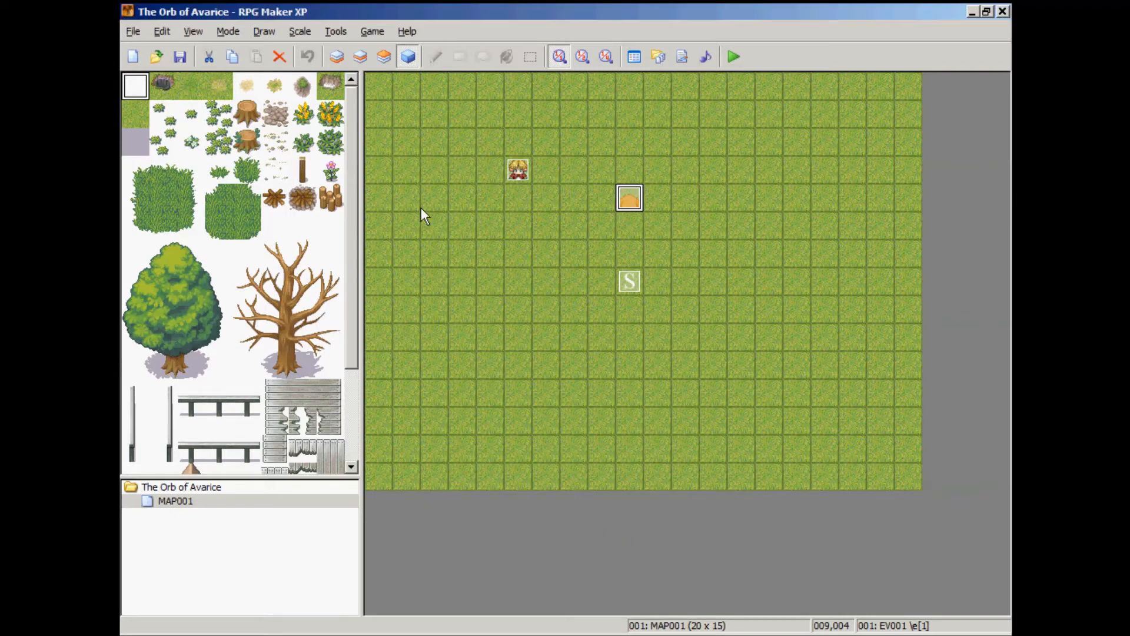
pyautogui.moveTo(468, 218)
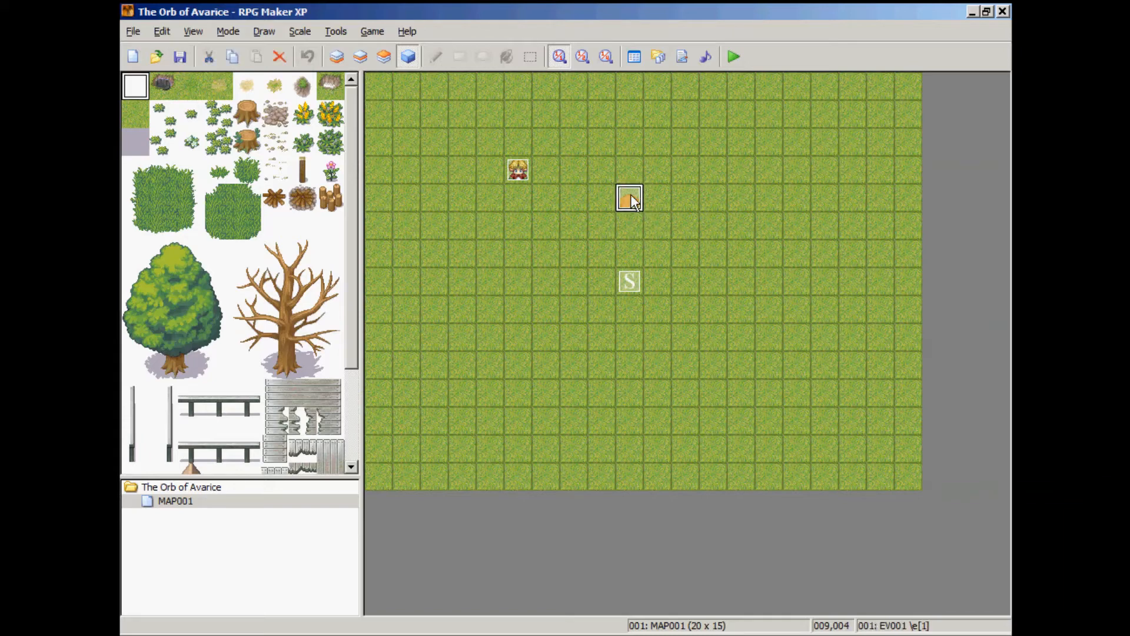
# - Rename the map event to EV001 \e[2] and bring up its character graphic list
pyautogui.doubleClick(629, 198)
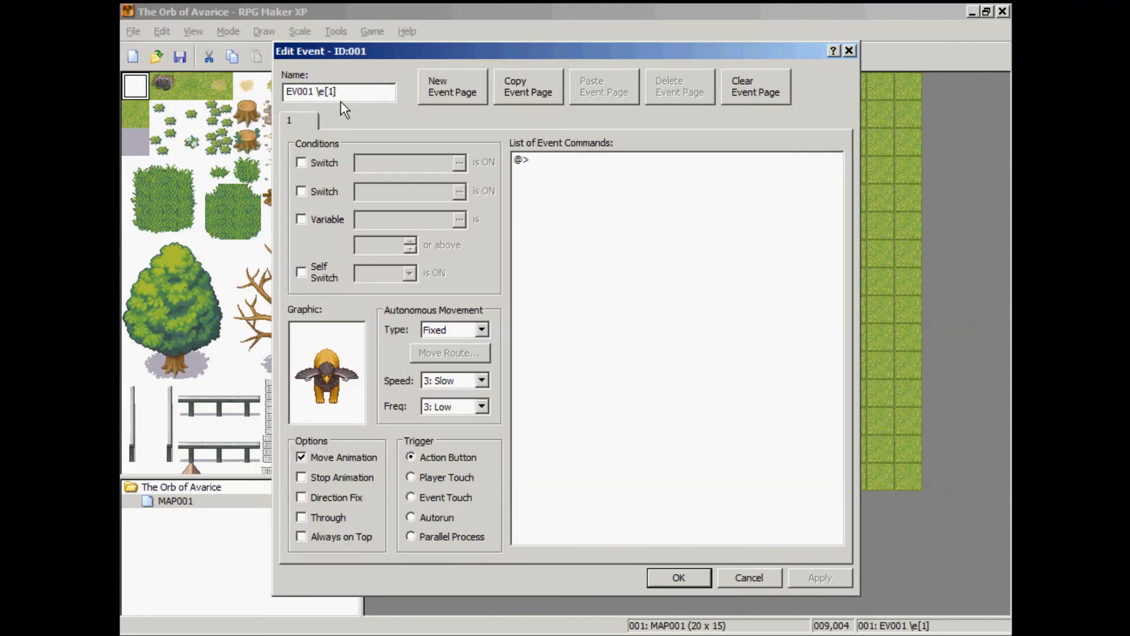
pyautogui.press('Backspace')
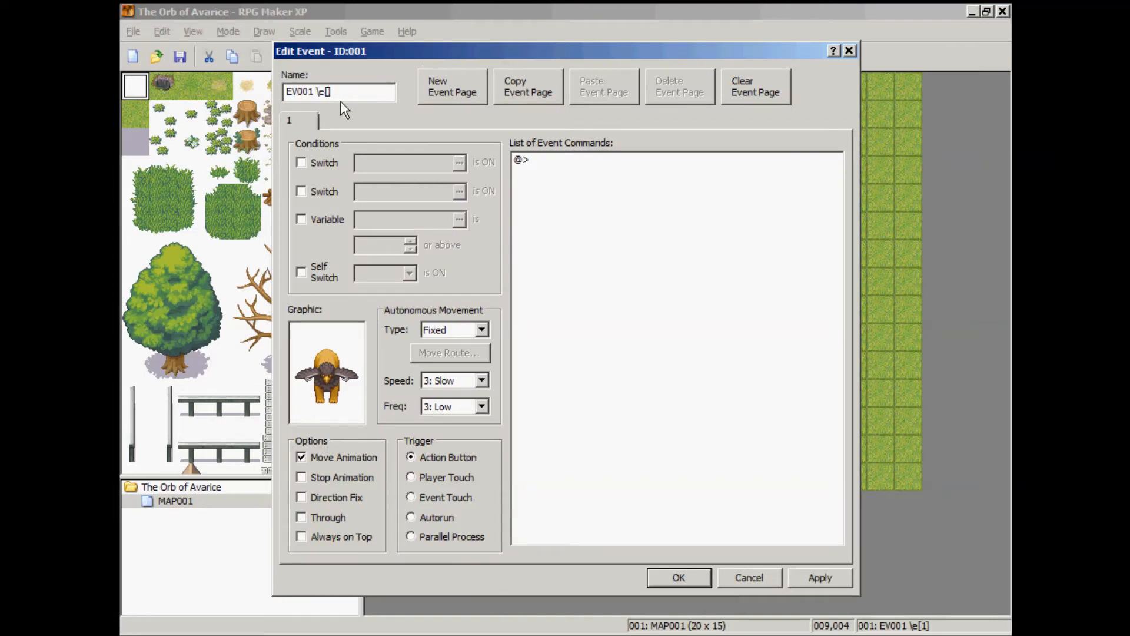
pyautogui.doubleClick(326, 370)
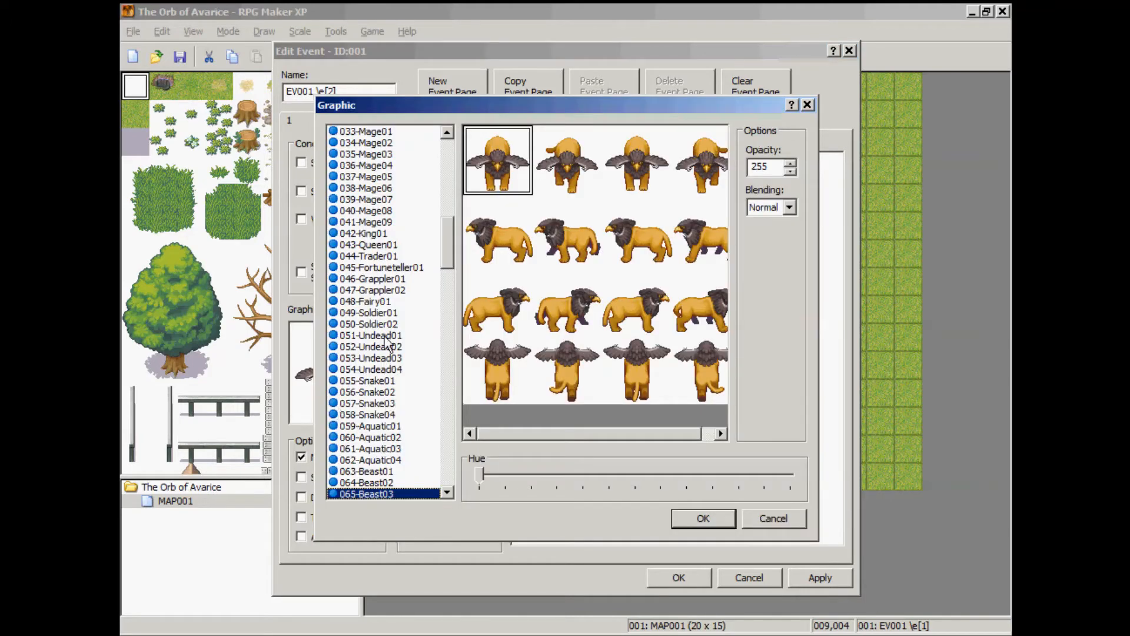
# - Preview Undead and Hunter sprites, then assign 076-Devil02 as the event's graphic and confirm the event
pyautogui.click(370, 347)
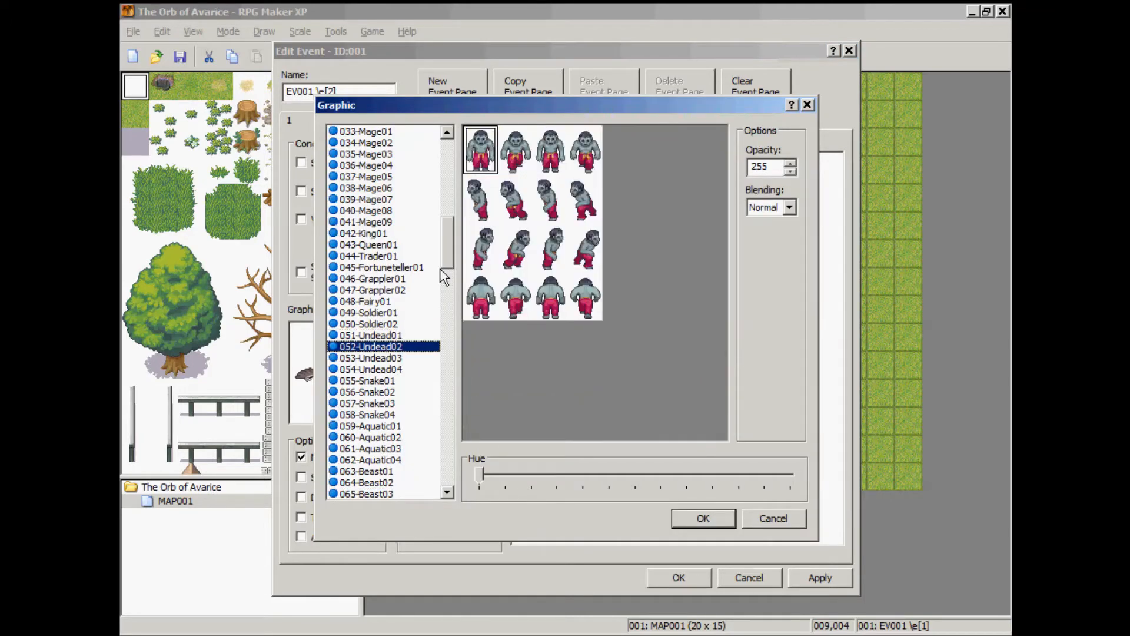
pyautogui.scroll(3)
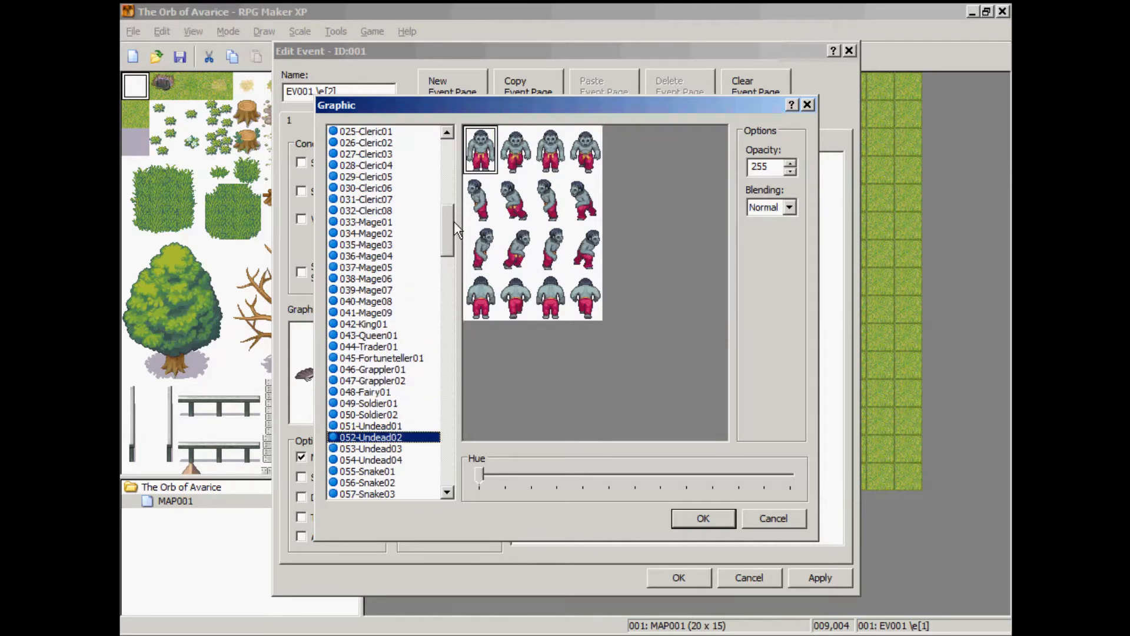
pyautogui.click(370, 358)
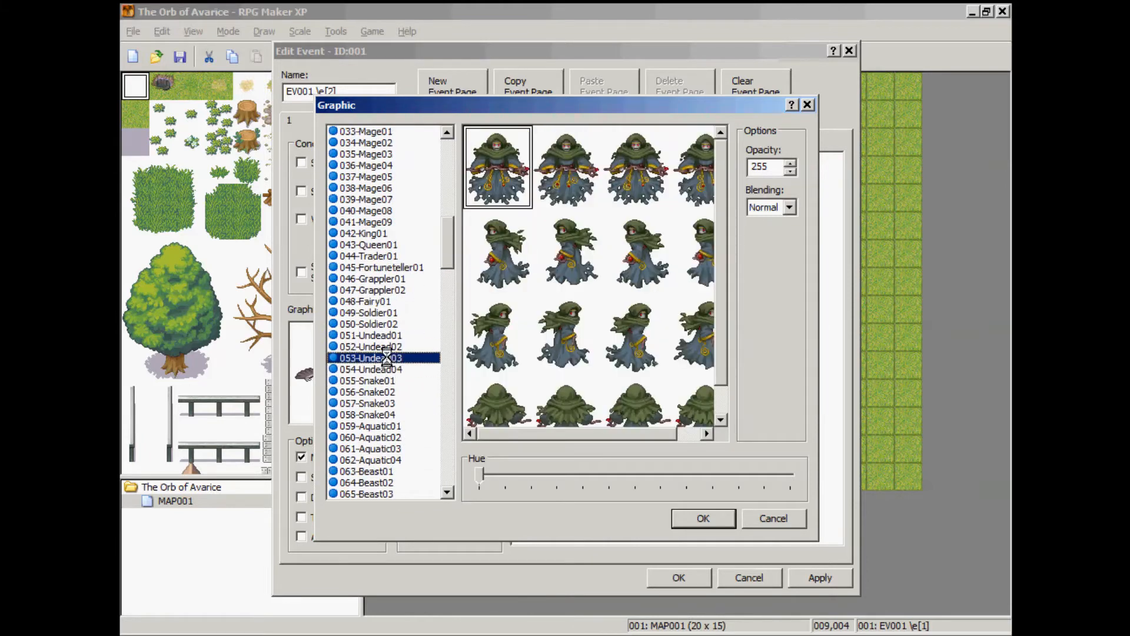
pyautogui.click(370, 358)
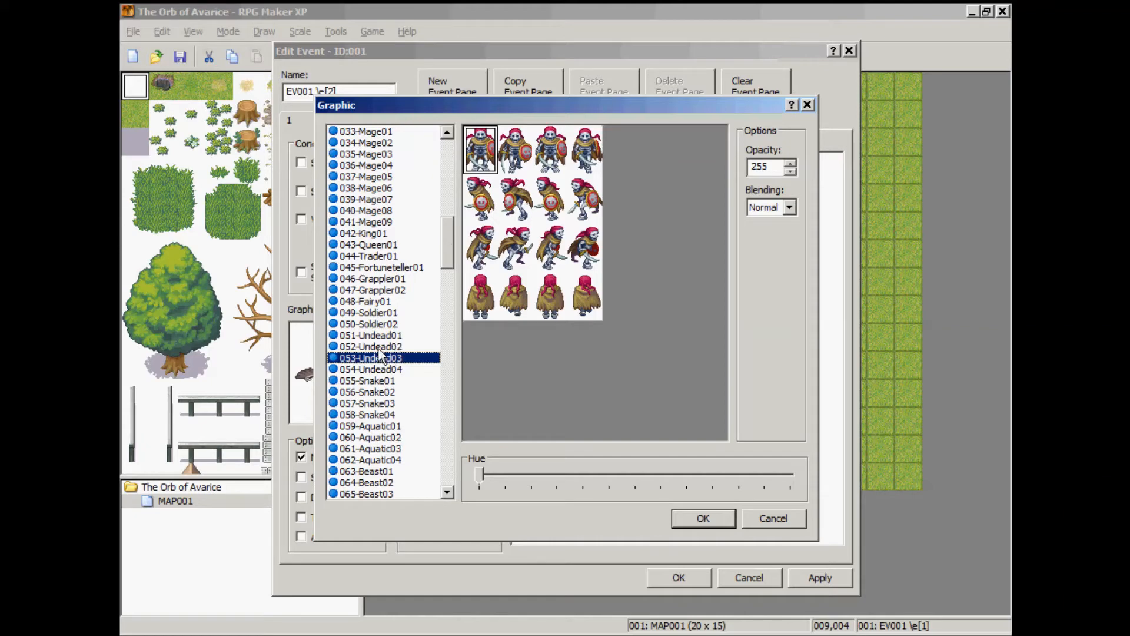
pyautogui.click(369, 346)
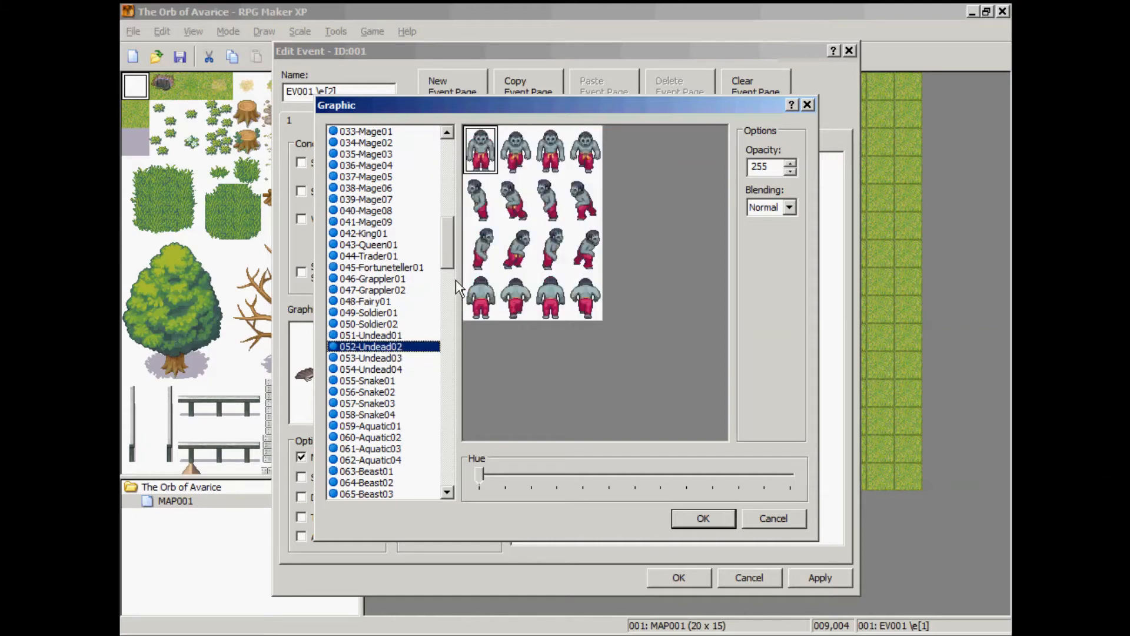
pyautogui.scroll(3)
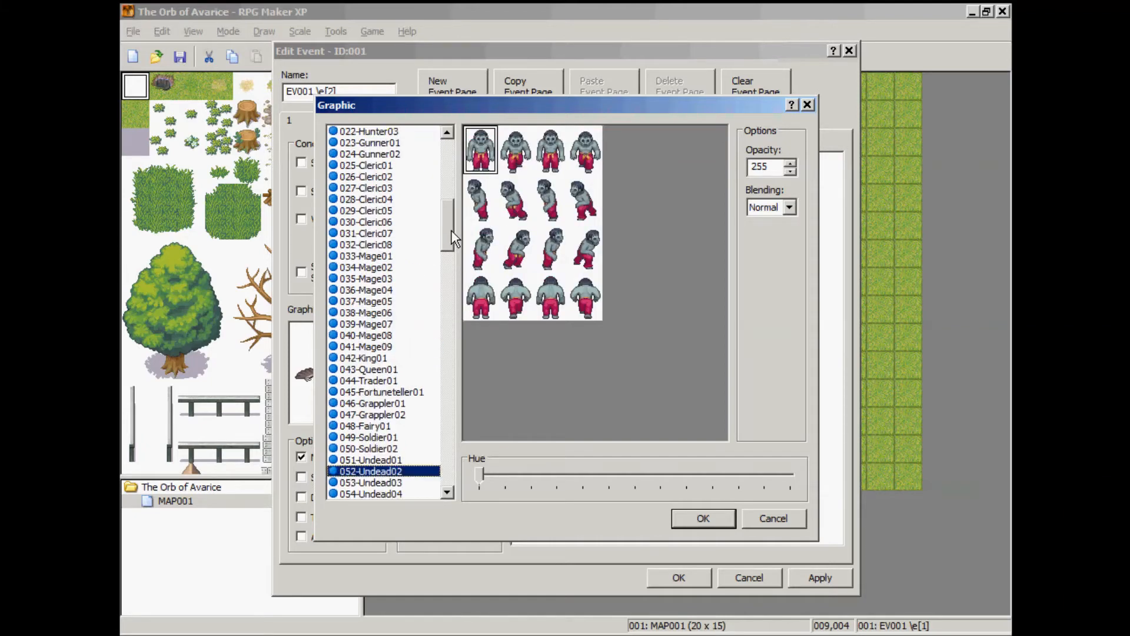
pyautogui.click(370, 199)
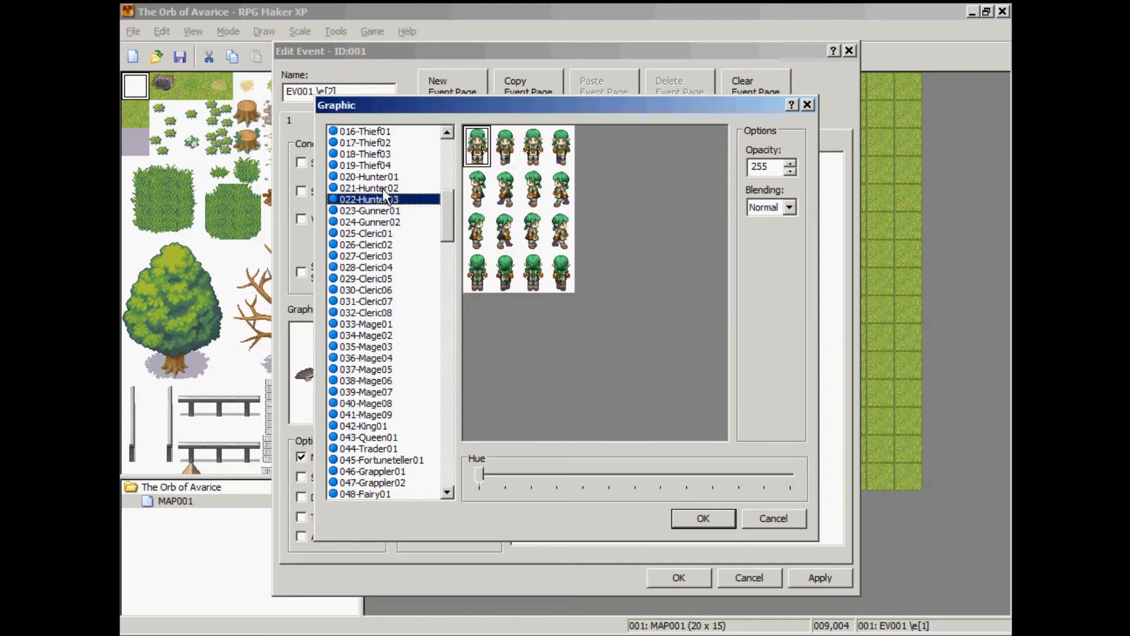
pyautogui.scroll(-3)
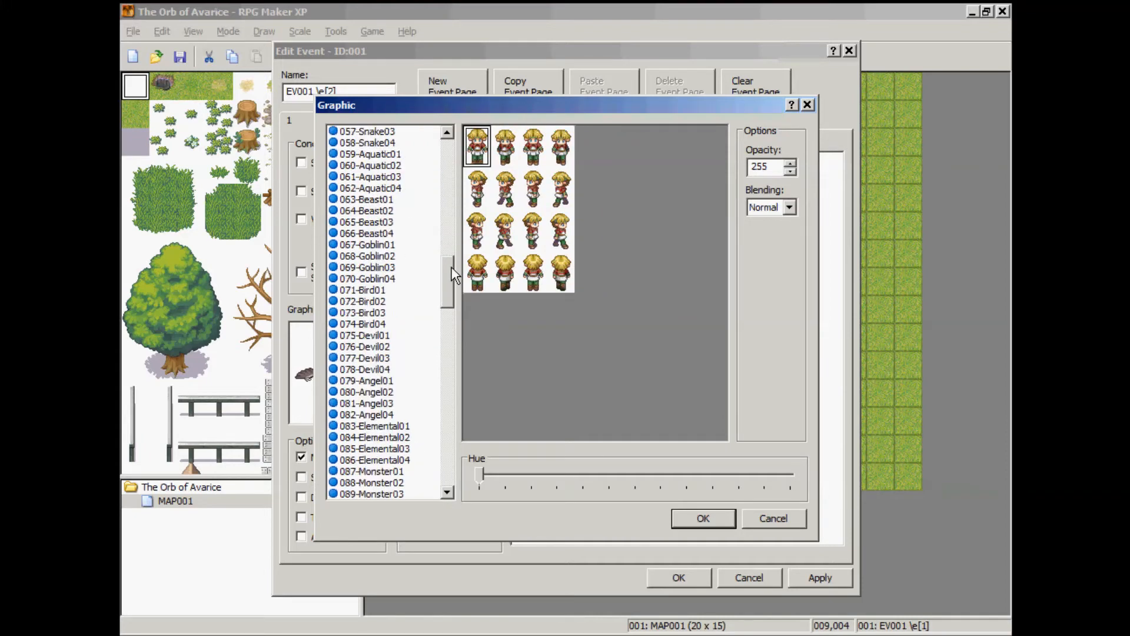
pyautogui.click(367, 346)
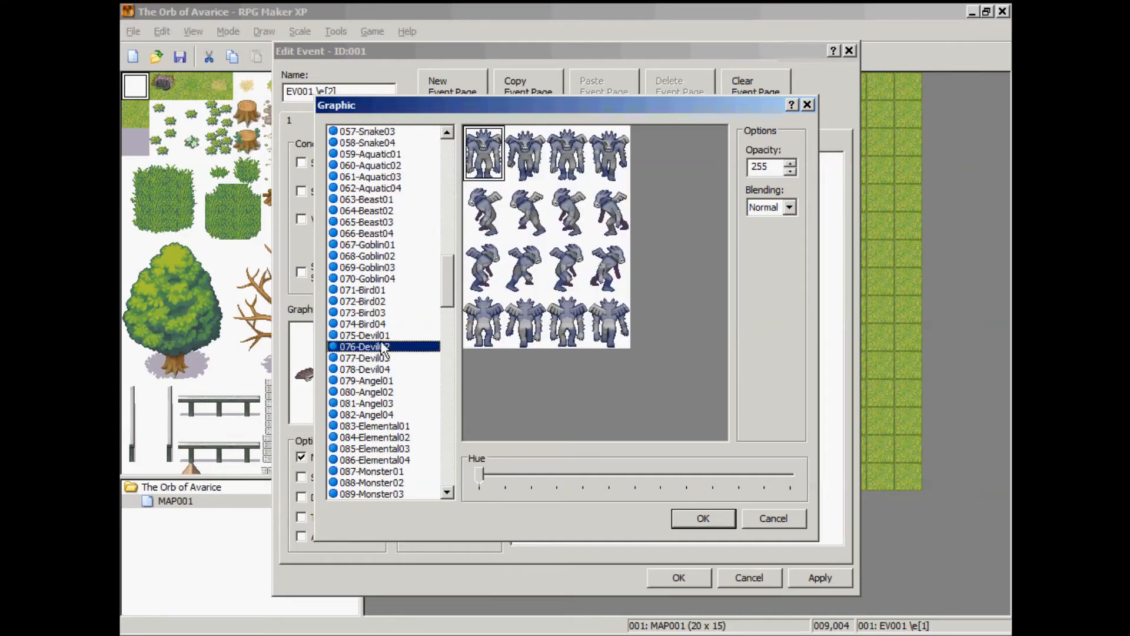
pyautogui.click(701, 518)
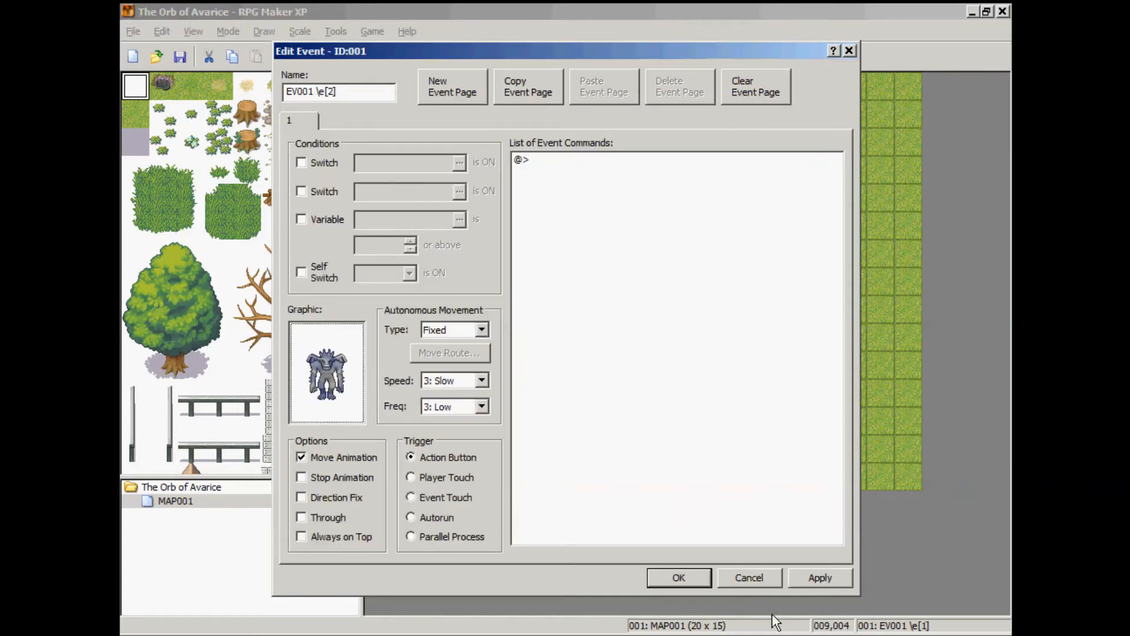
pyautogui.click(677, 577)
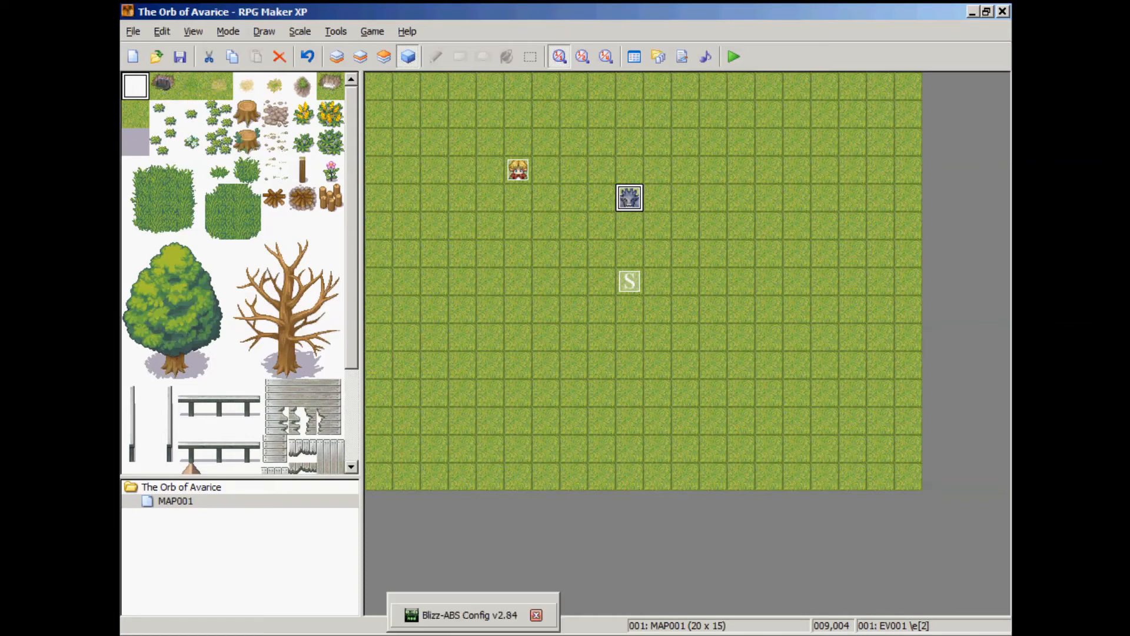
# - Set enemy 002 Torch Zombie to Bow attack type with range 5.0, projectile speed 5, knockback 3
pyautogui.click(467, 615)
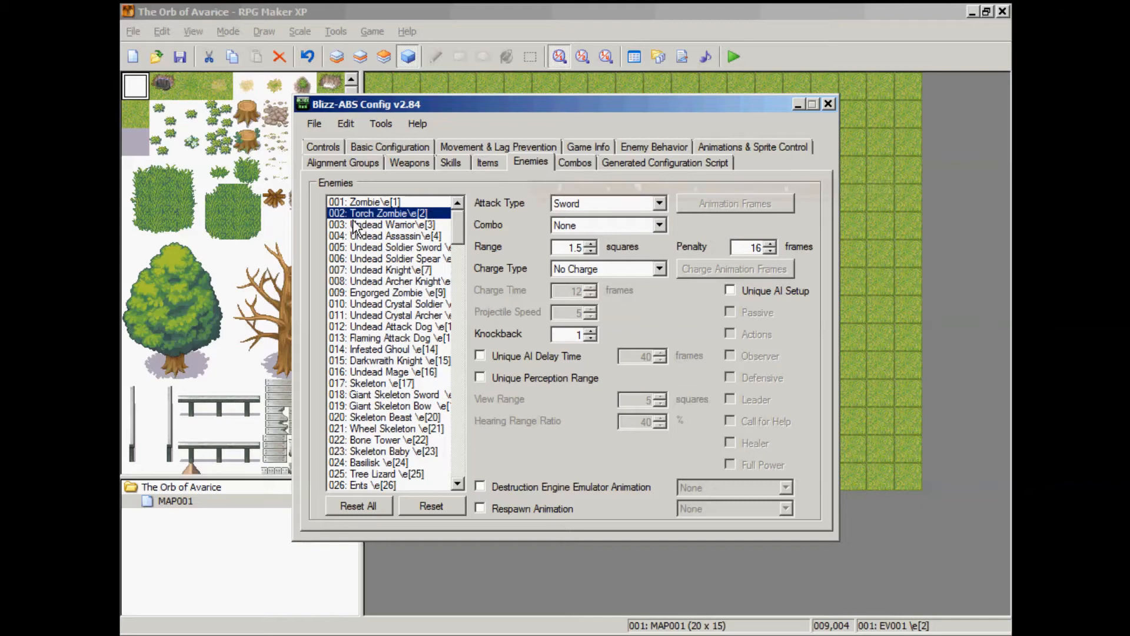
pyautogui.click(364, 202)
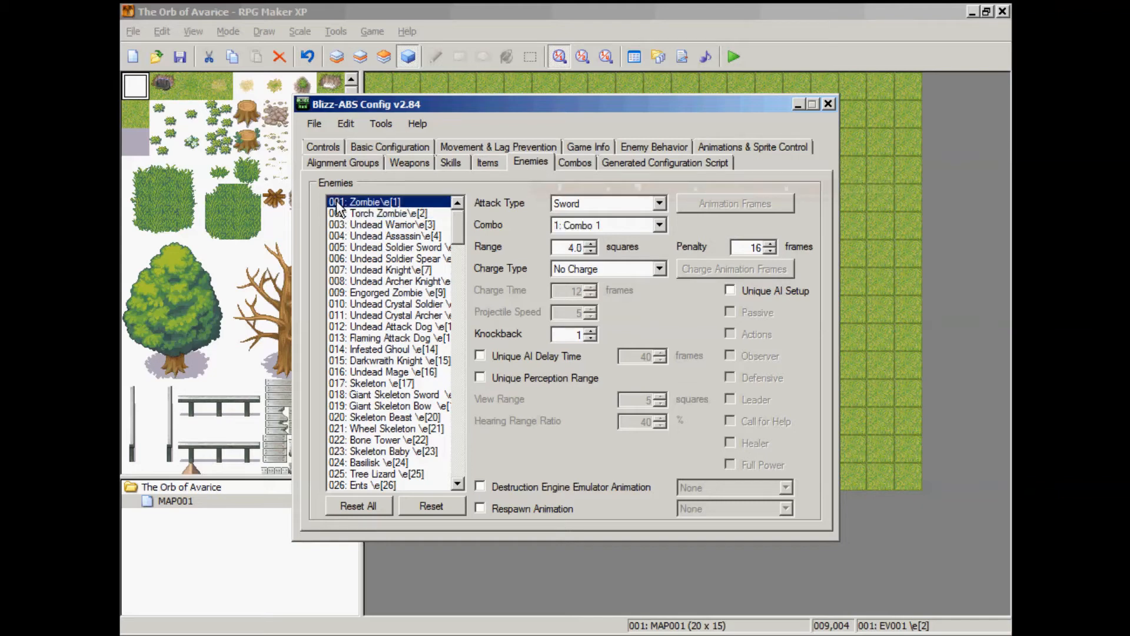
pyautogui.click(378, 213)
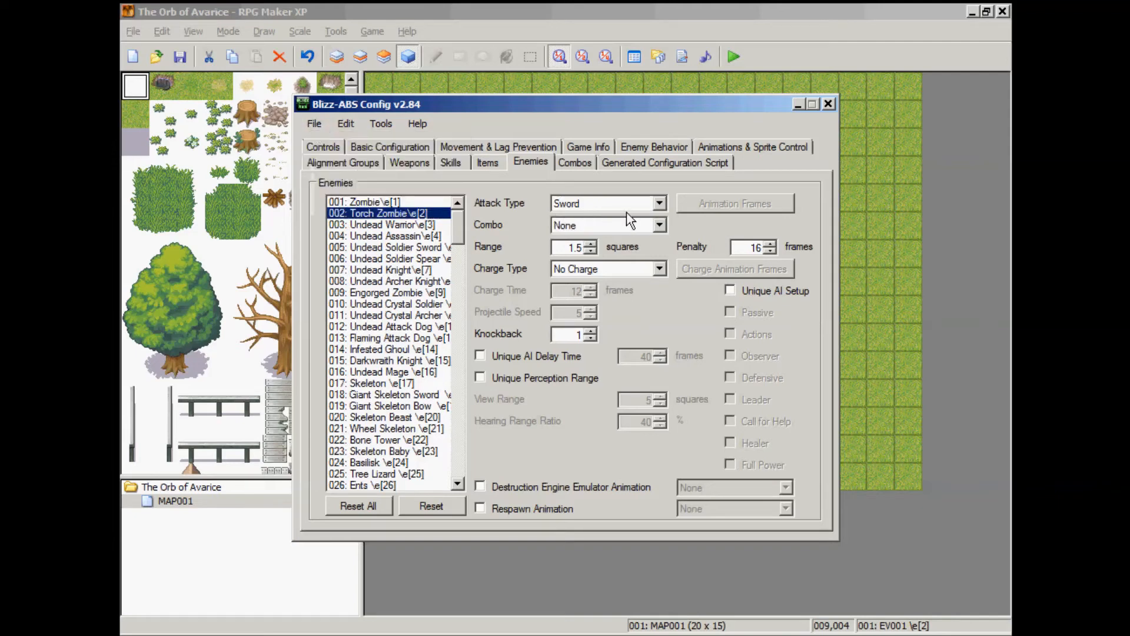
pyautogui.moveTo(640, 211)
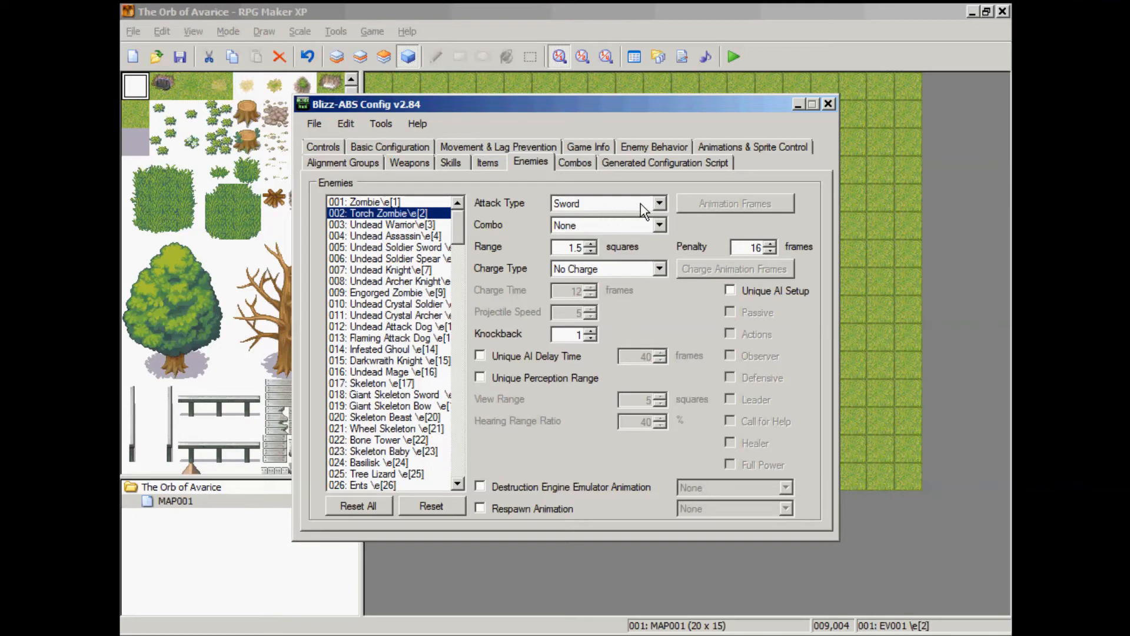
pyautogui.click(657, 204)
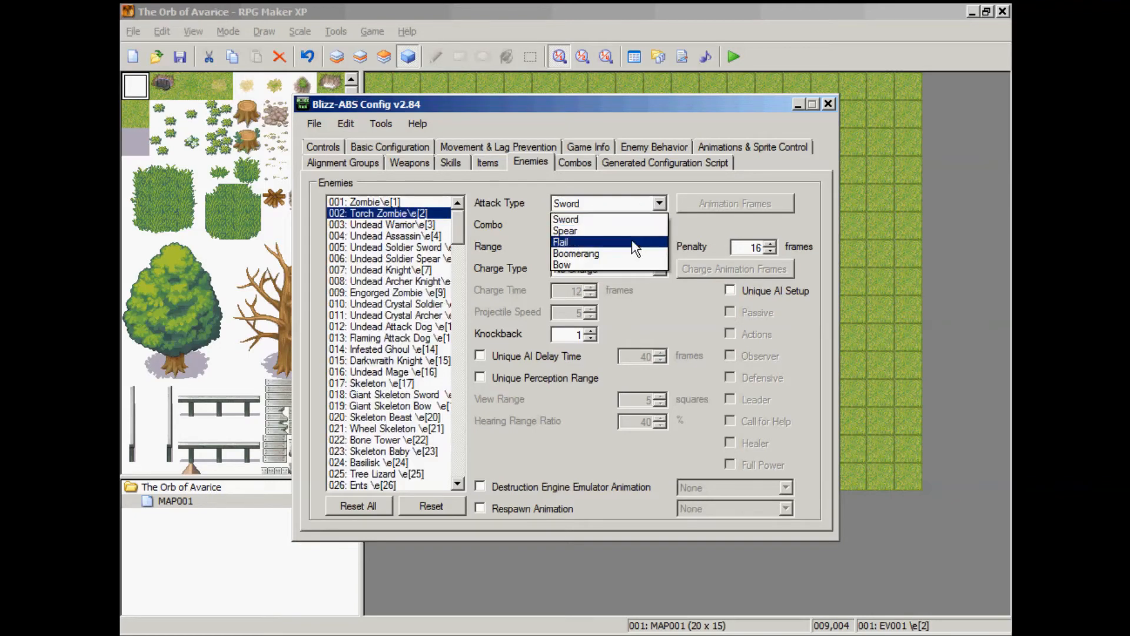
pyautogui.moveTo(635, 271)
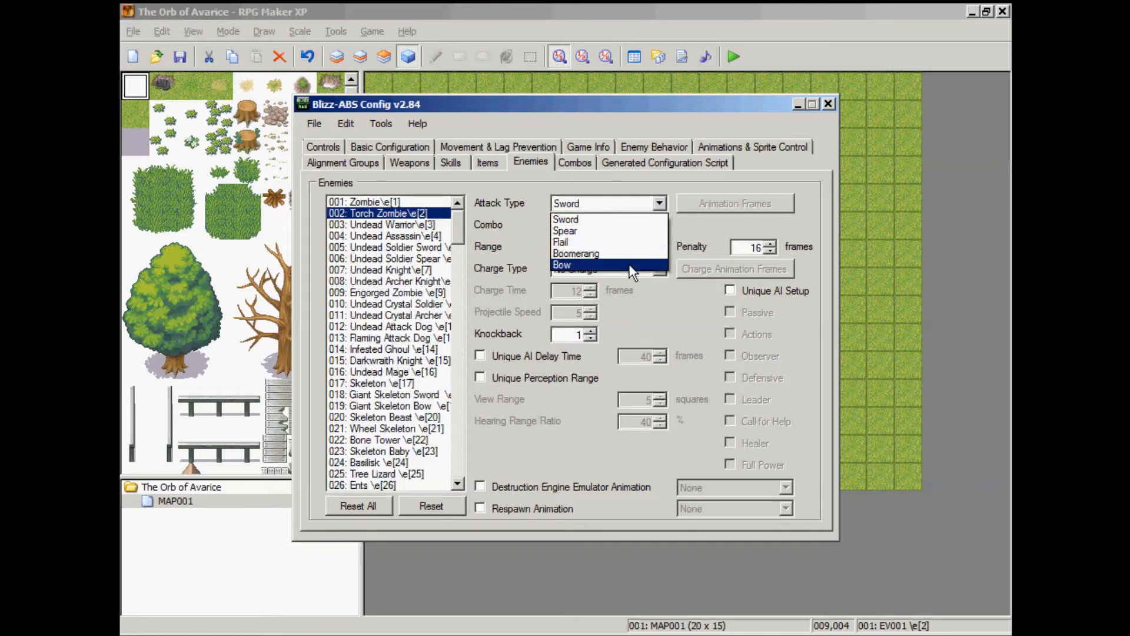
pyautogui.click(562, 265)
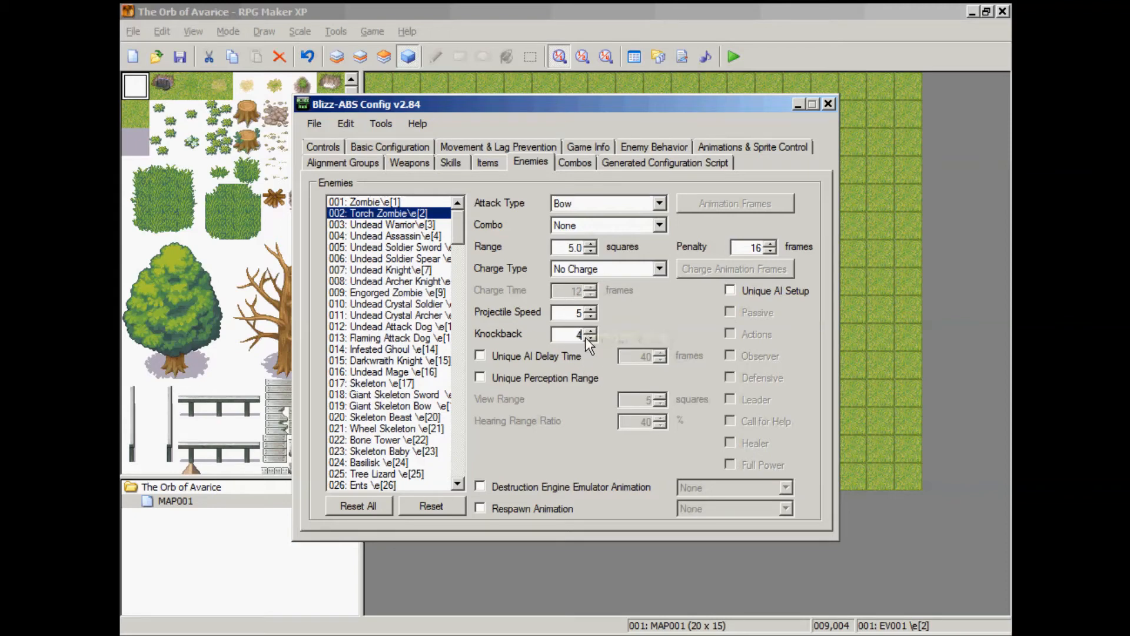
pyautogui.moveTo(573, 333)
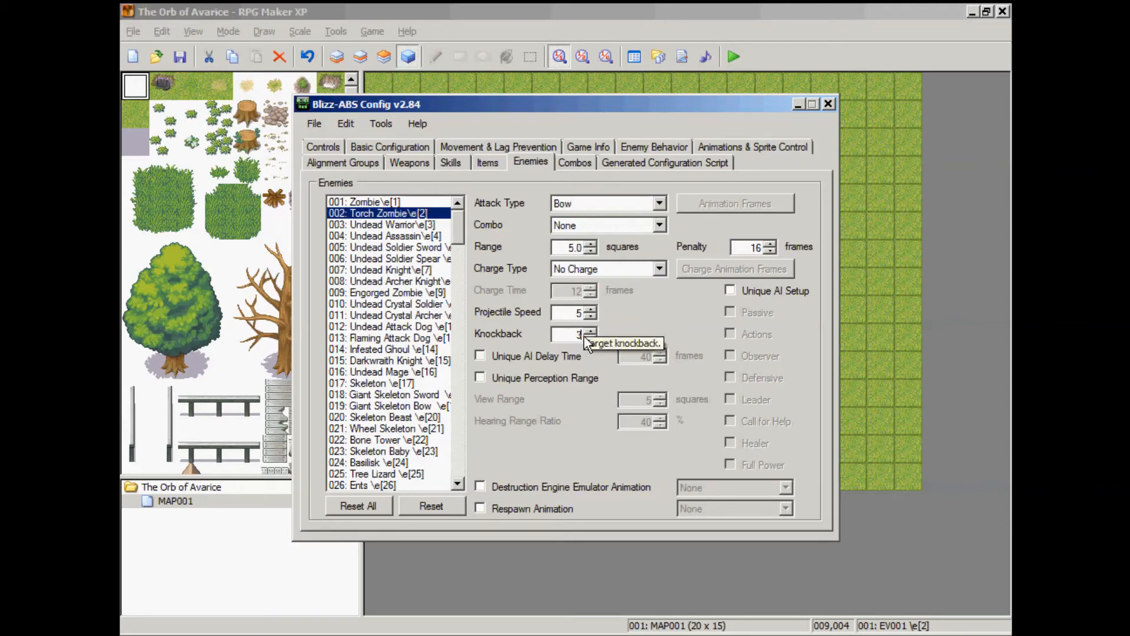
pyautogui.moveTo(609, 162)
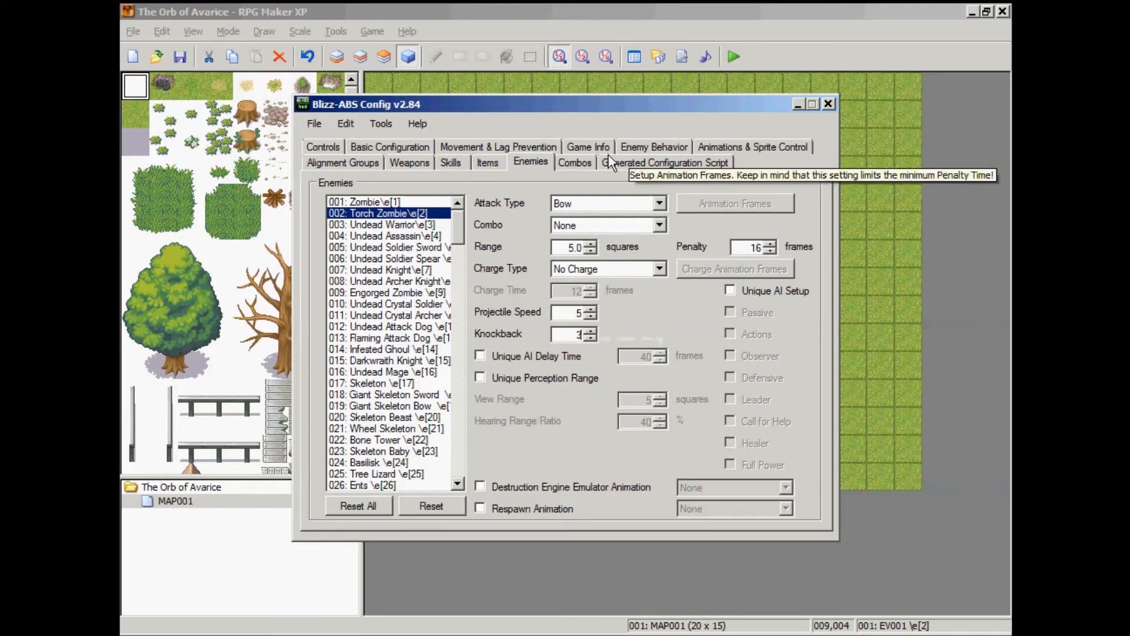
pyautogui.click(662, 162)
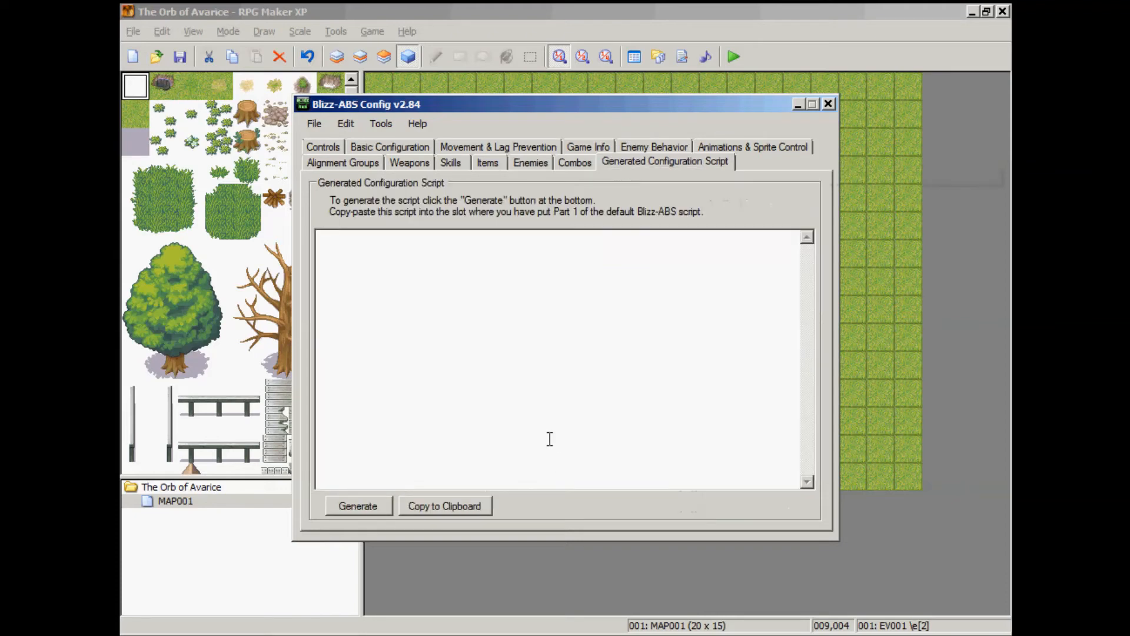
pyautogui.moveTo(314, 123)
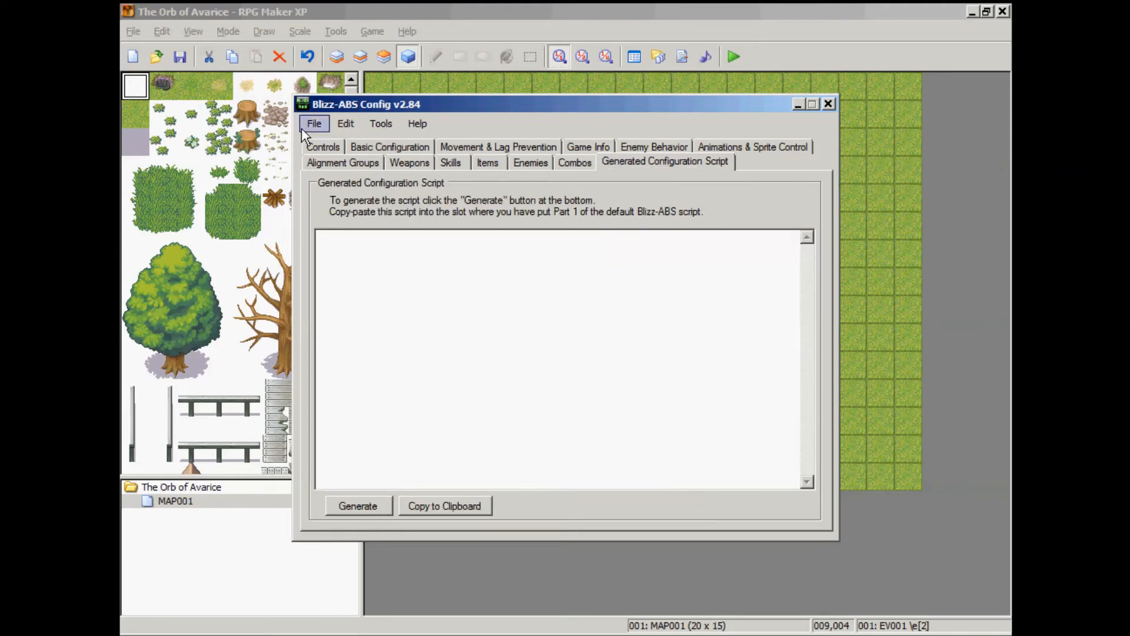
# - Generate the Part 1 configuration script so its text fills the script page
pyautogui.click(313, 124)
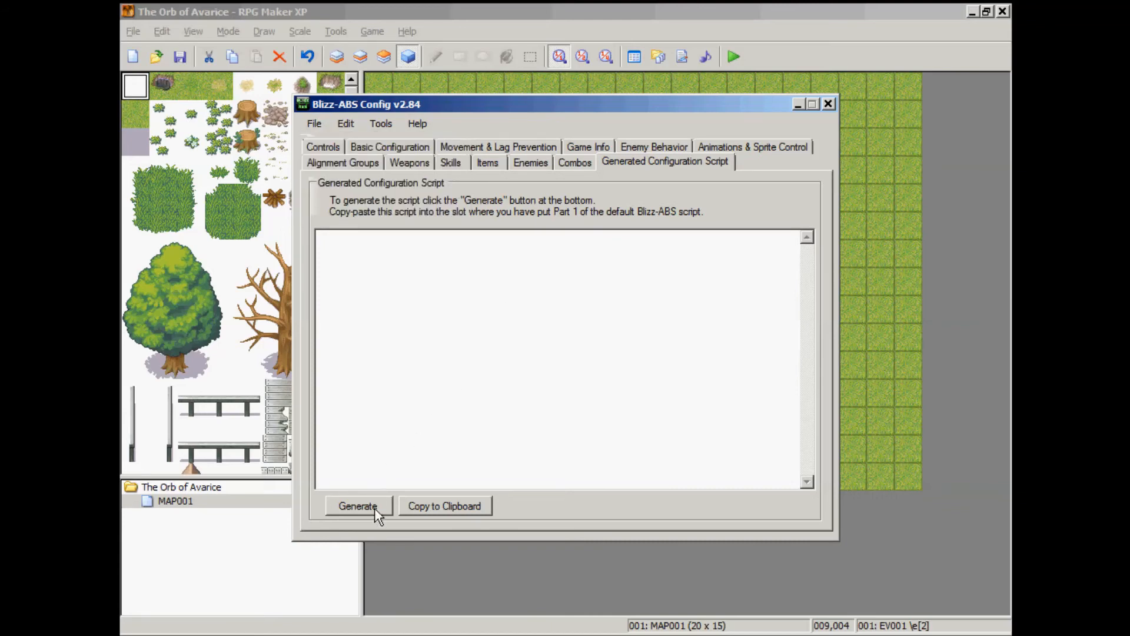
pyautogui.click(358, 505)
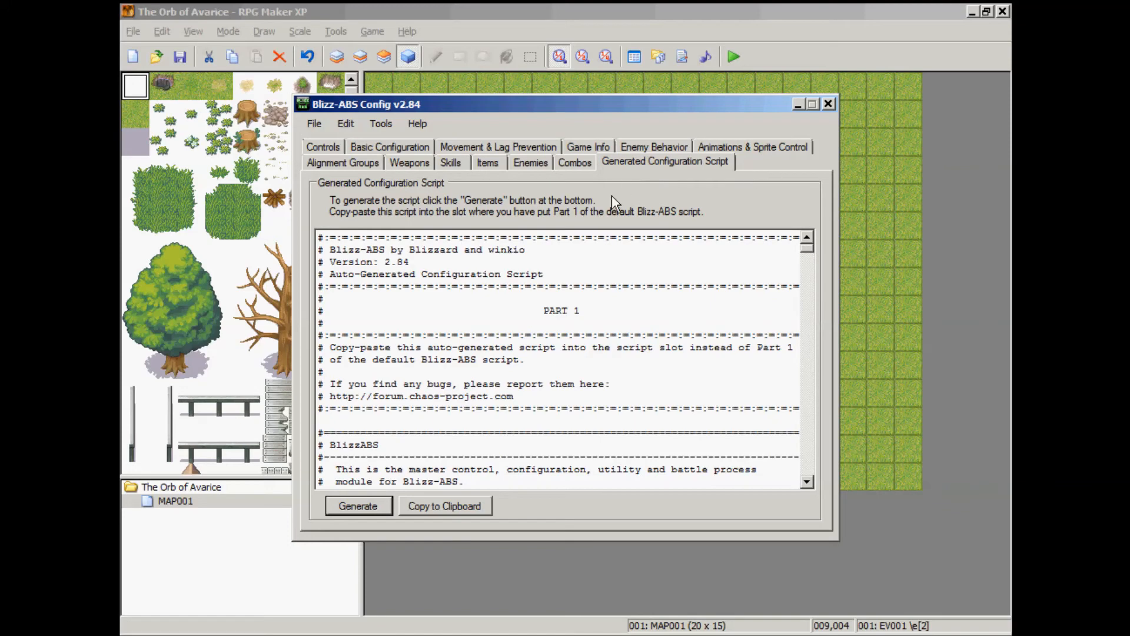
pyautogui.moveTo(468, 534)
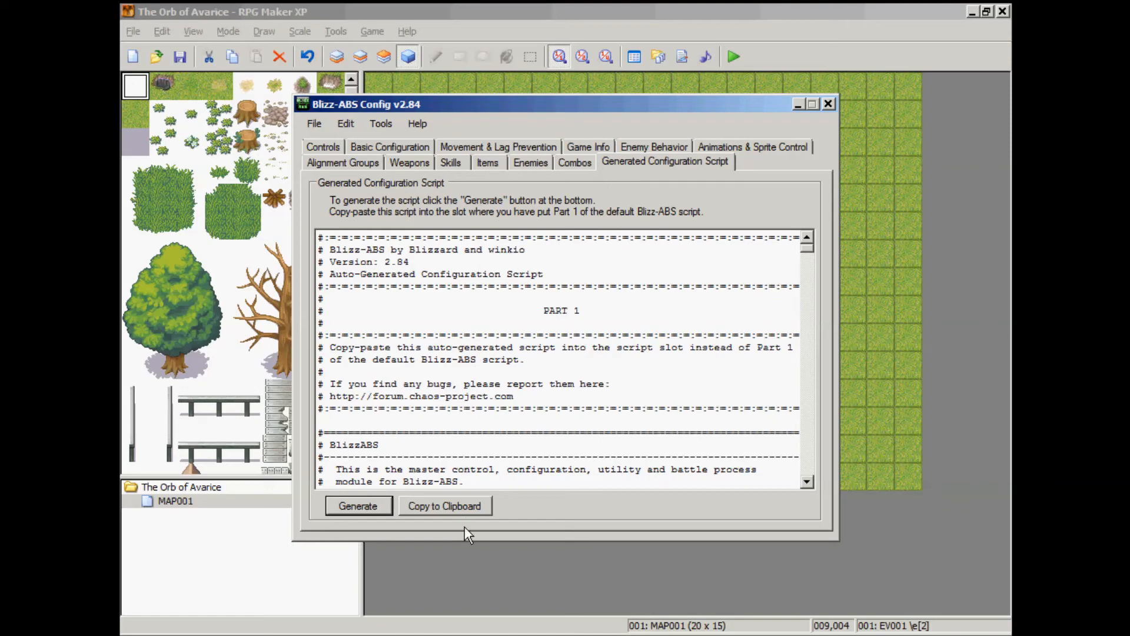
pyautogui.moveTo(526, 19)
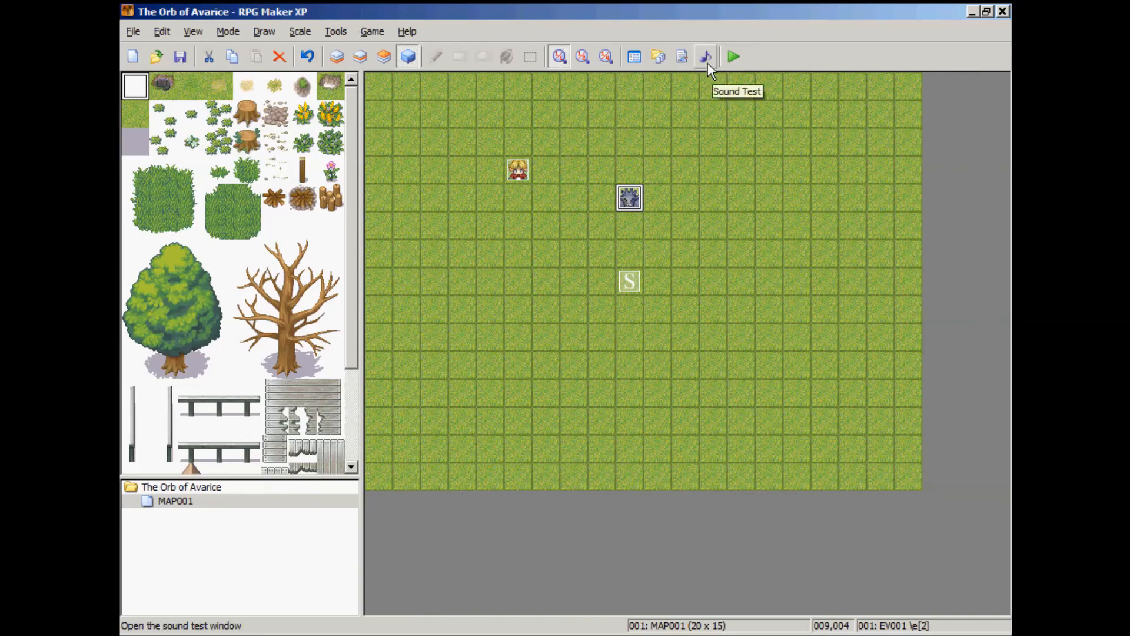
pyautogui.moveTo(681, 57)
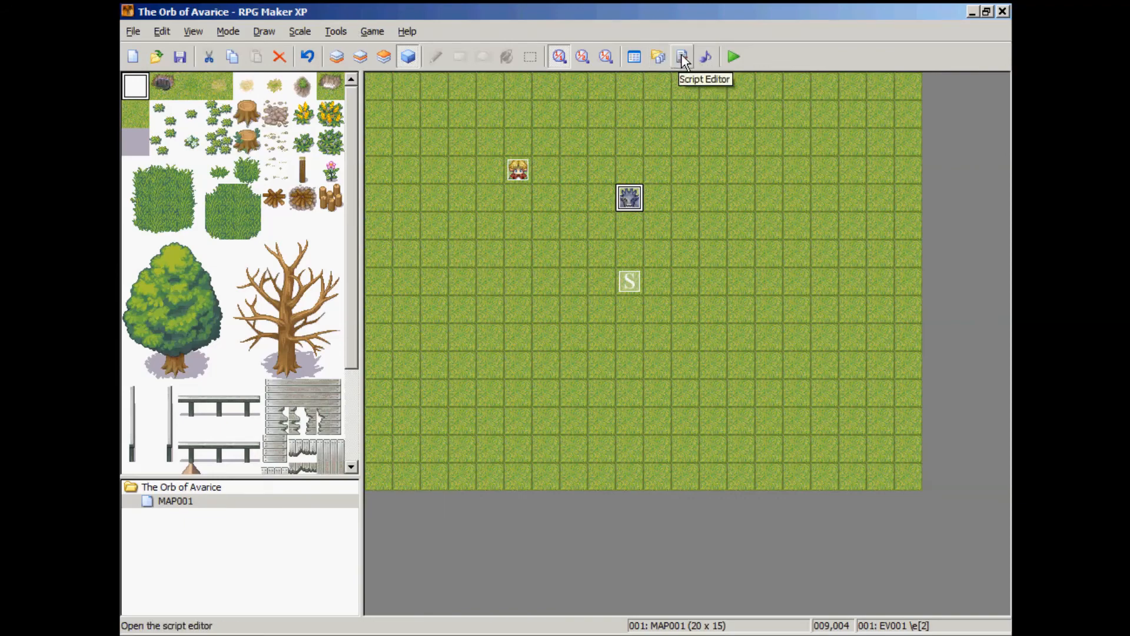
# - Paste the generated Part 1 configuration into the Blizz1 script slot and confirm the Script Editor
pyautogui.click(682, 57)
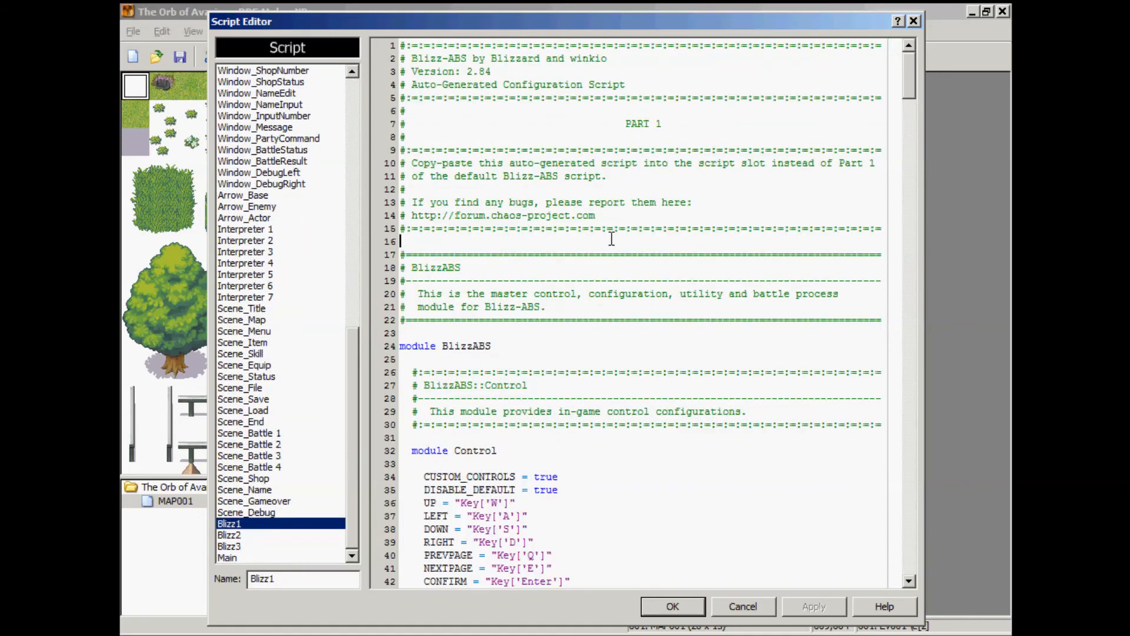
pyautogui.rightClick(611, 238)
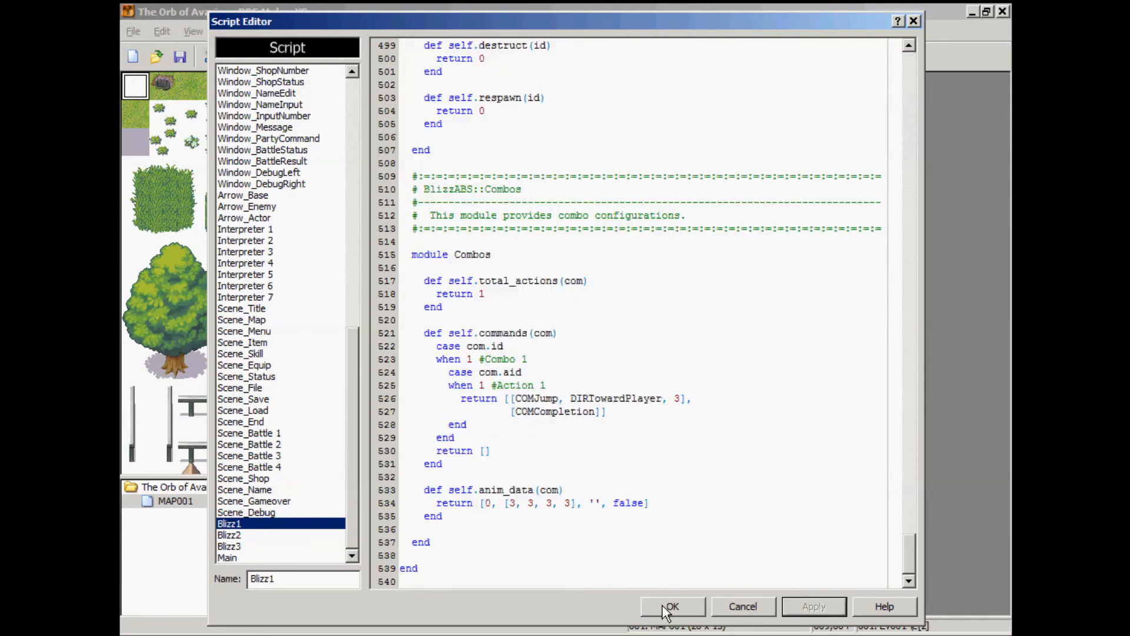
pyautogui.click(671, 605)
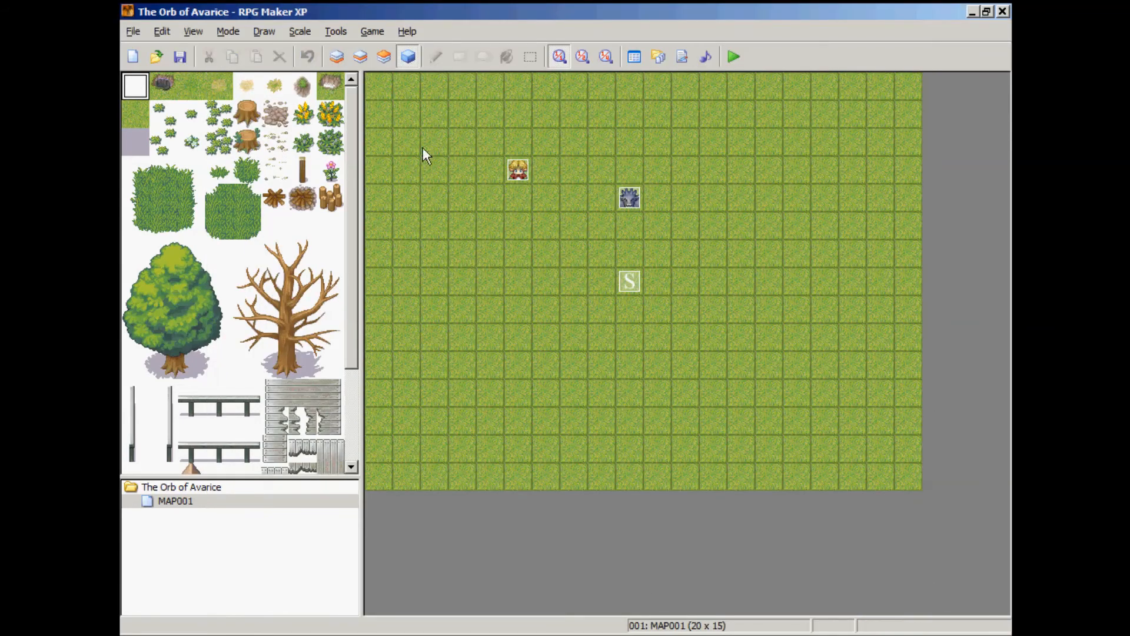
pyautogui.moveTo(633, 57)
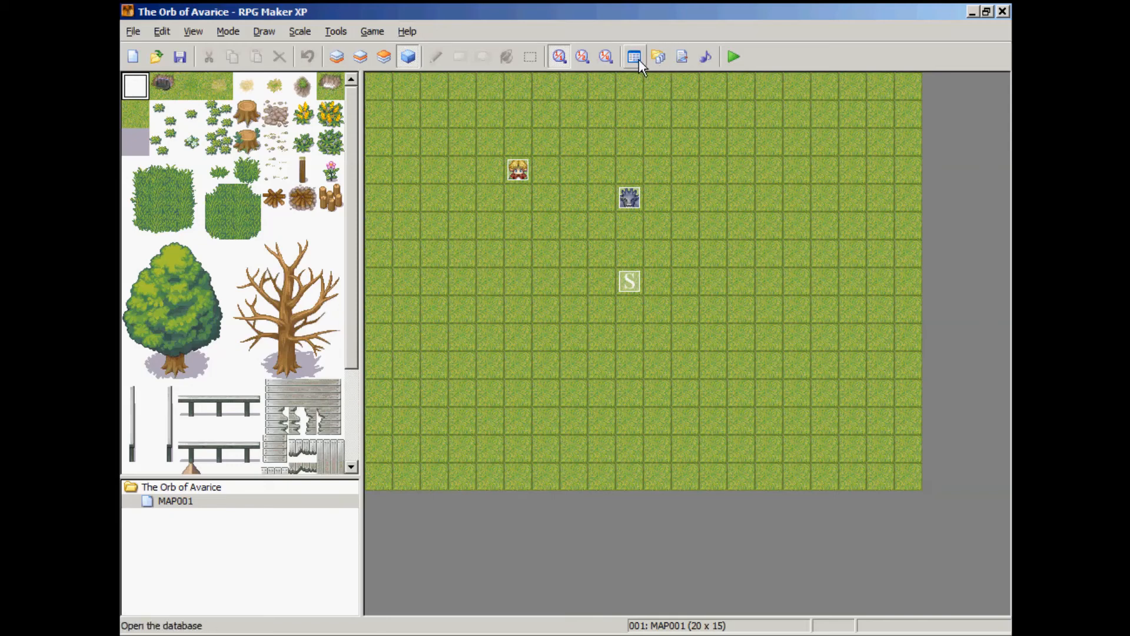
# - Set the Basilisk enemy's action to a basic Attack in the Database Enemies tab and confirm
pyautogui.click(633, 56)
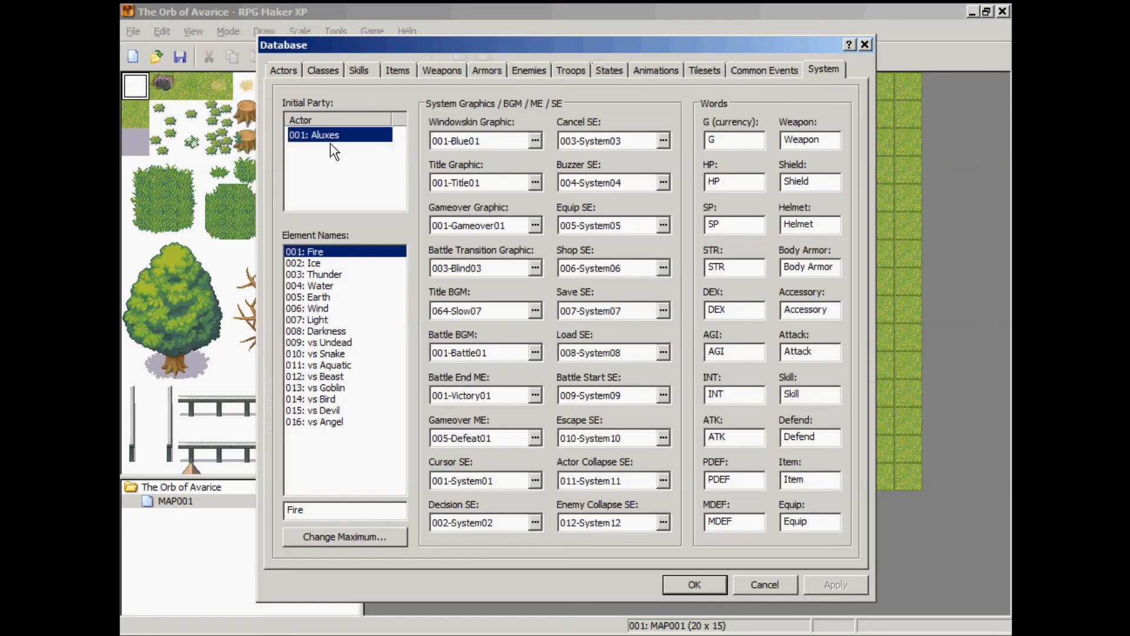
pyautogui.moveTo(535, 81)
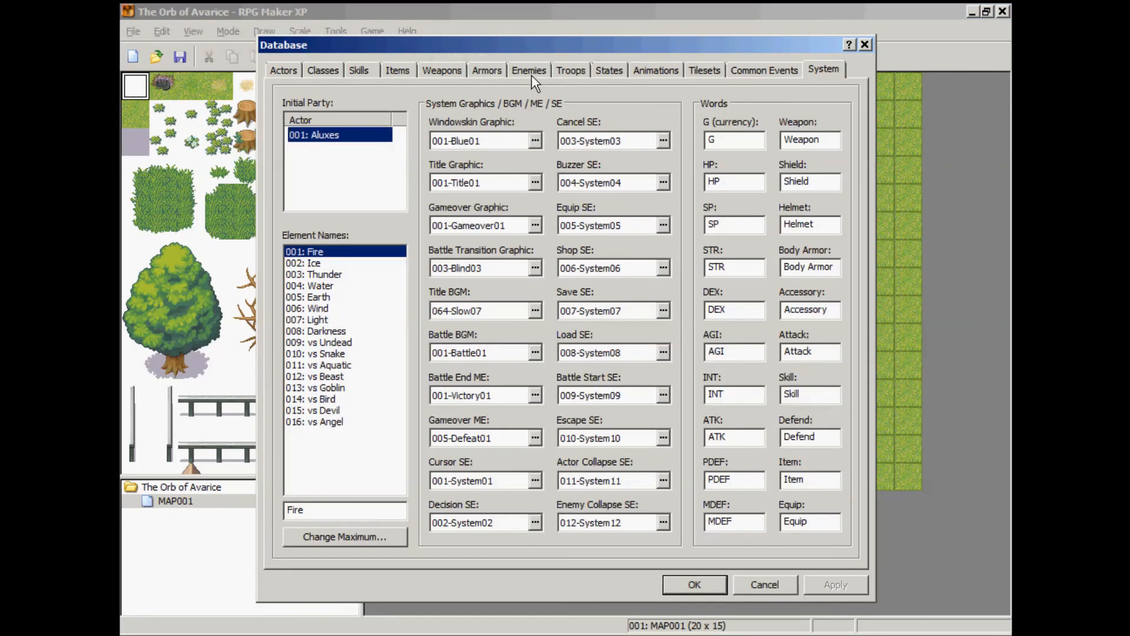
pyautogui.click(529, 70)
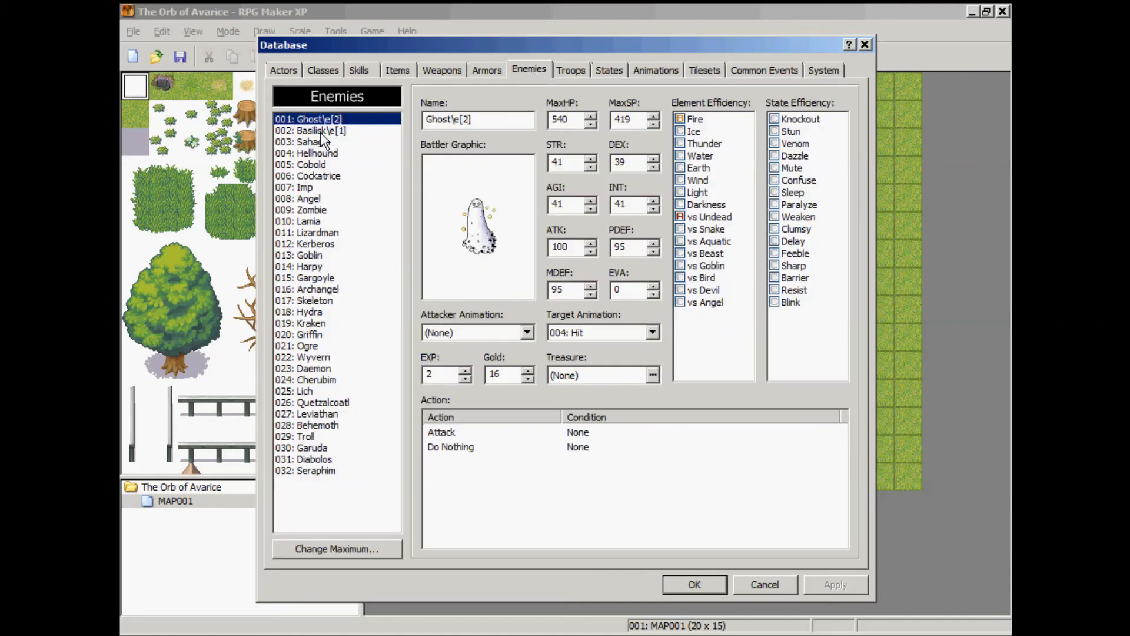
pyautogui.click(310, 131)
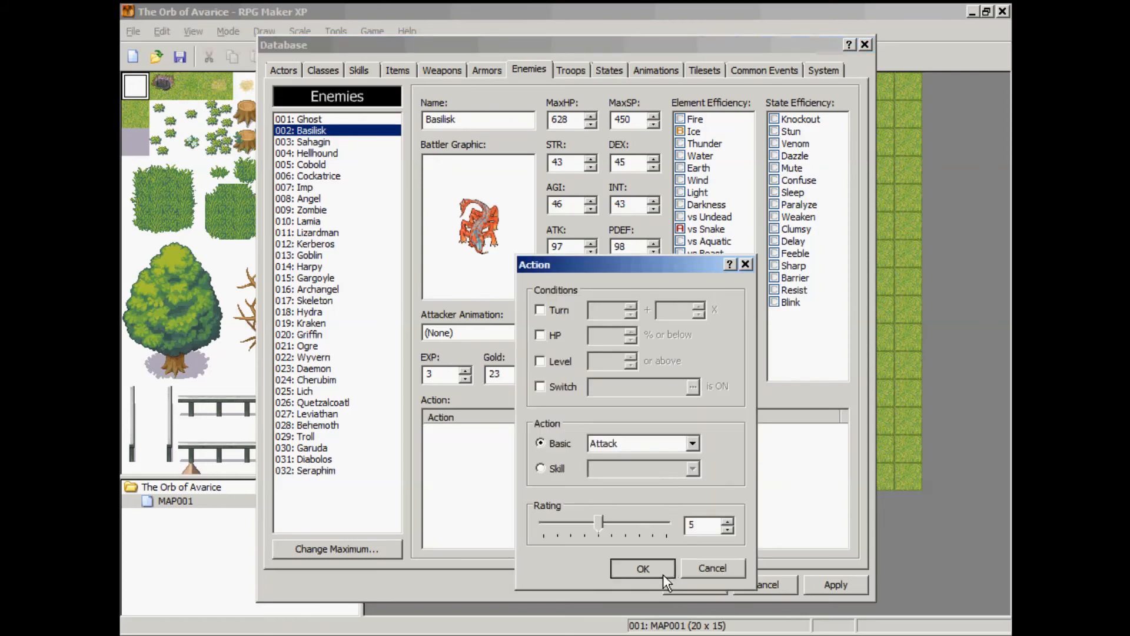
pyautogui.click(642, 567)
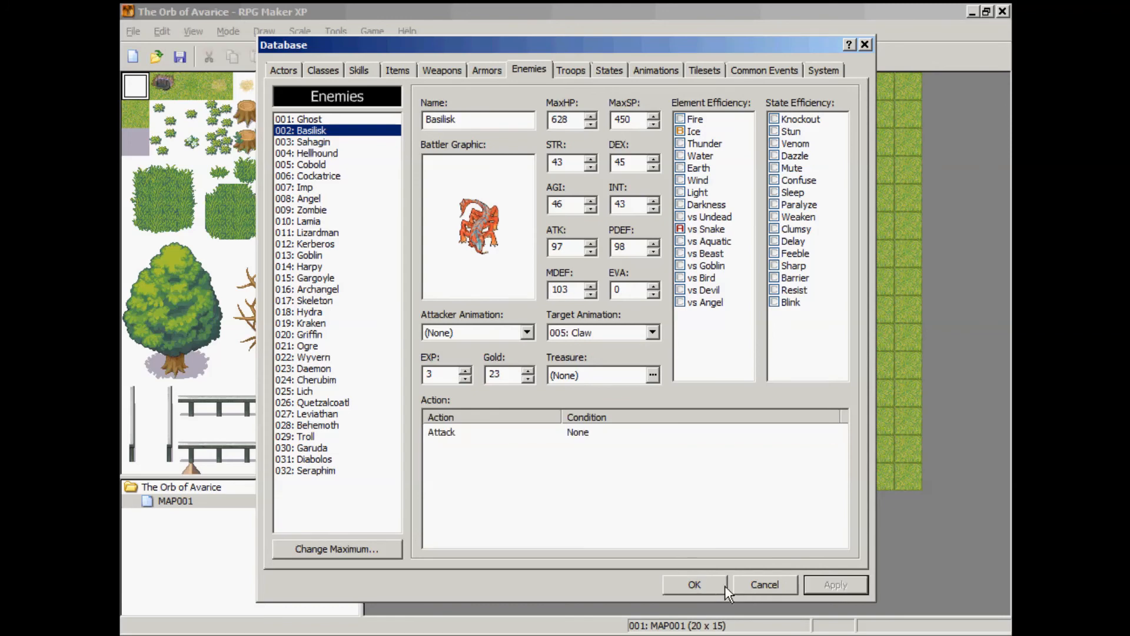
pyautogui.click(693, 584)
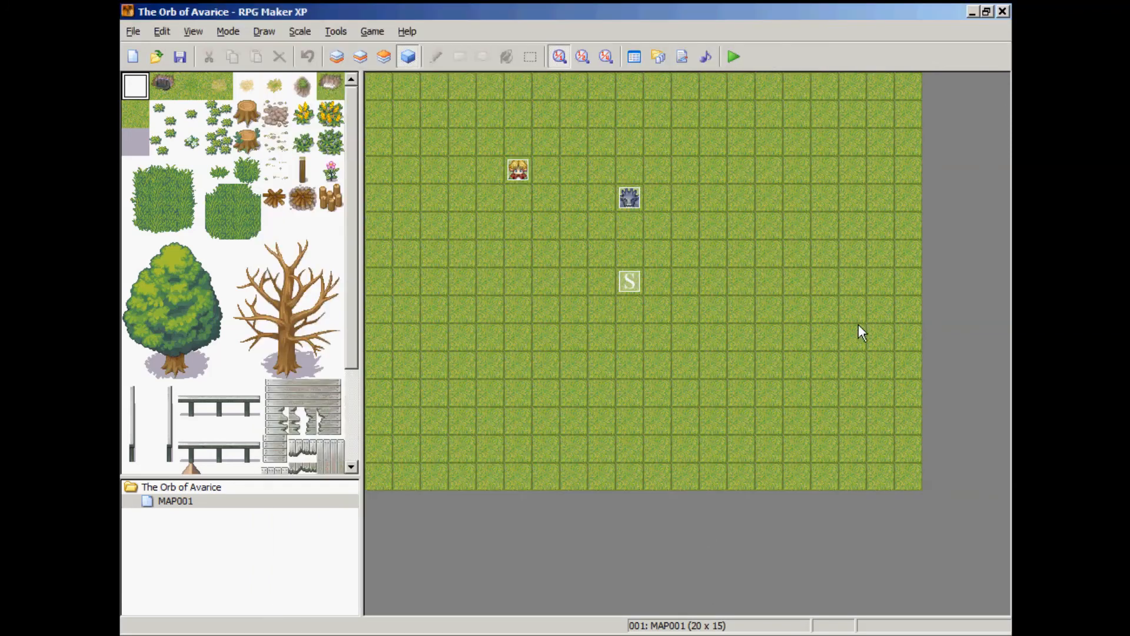
# - Launch the play-test and start a New Game to reach the enemy's map
pyautogui.click(734, 57)
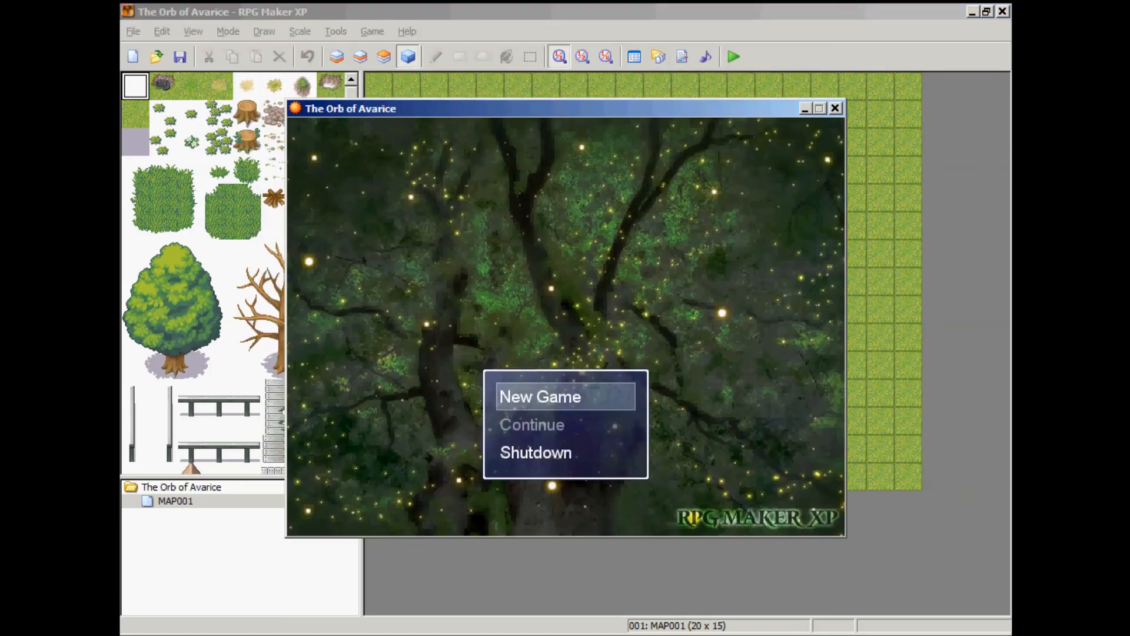
pyautogui.click(539, 397)
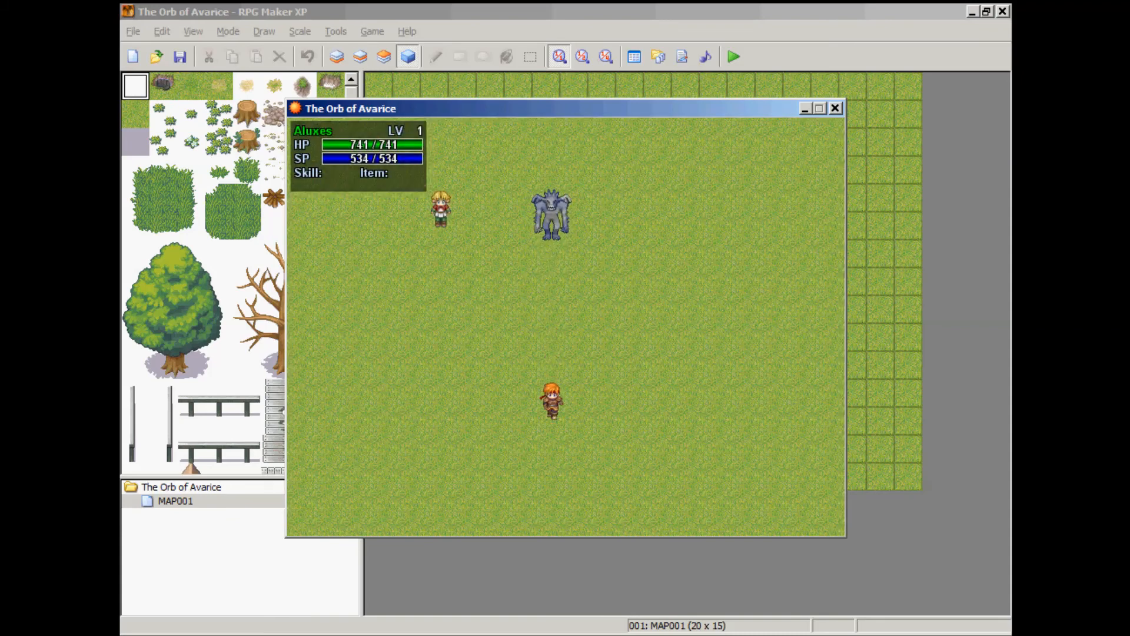